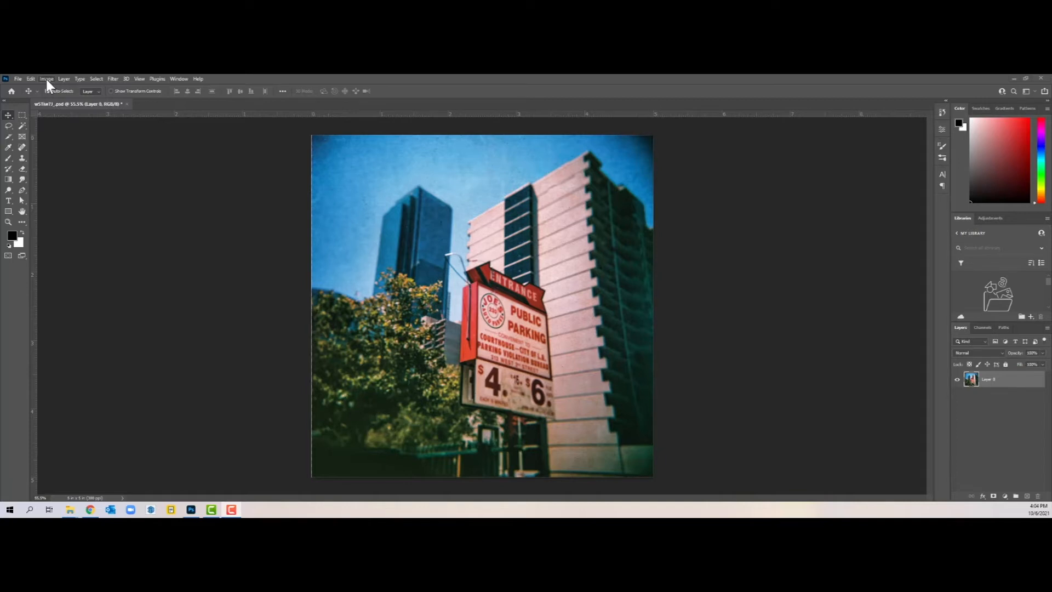
# - Switch the parking sign photo to CMYK Color mode, accepting the colour profile conversion
pyautogui.click(46, 78)
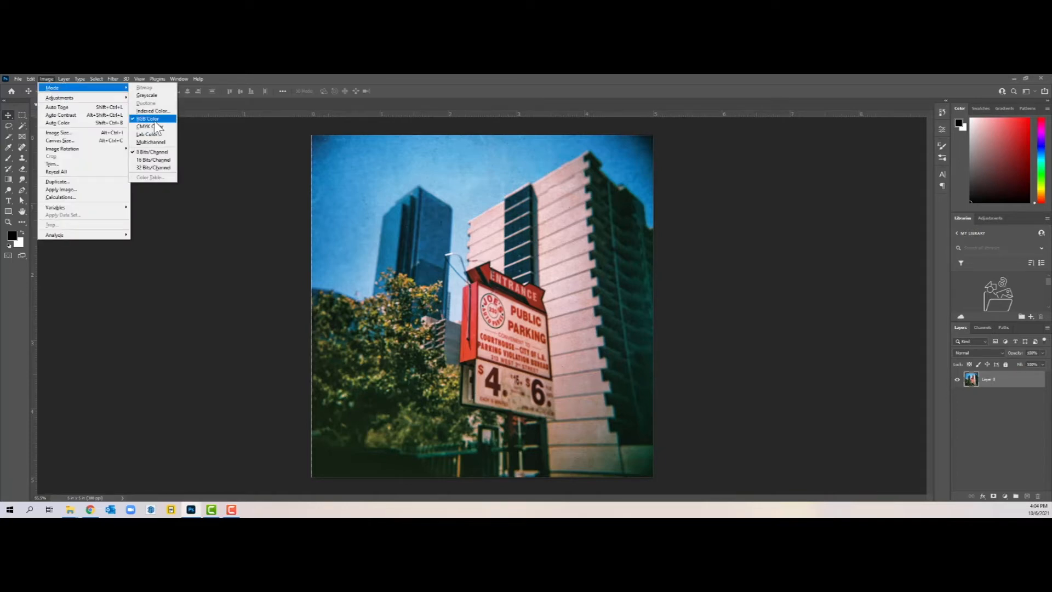
pyautogui.moveTo(150, 127)
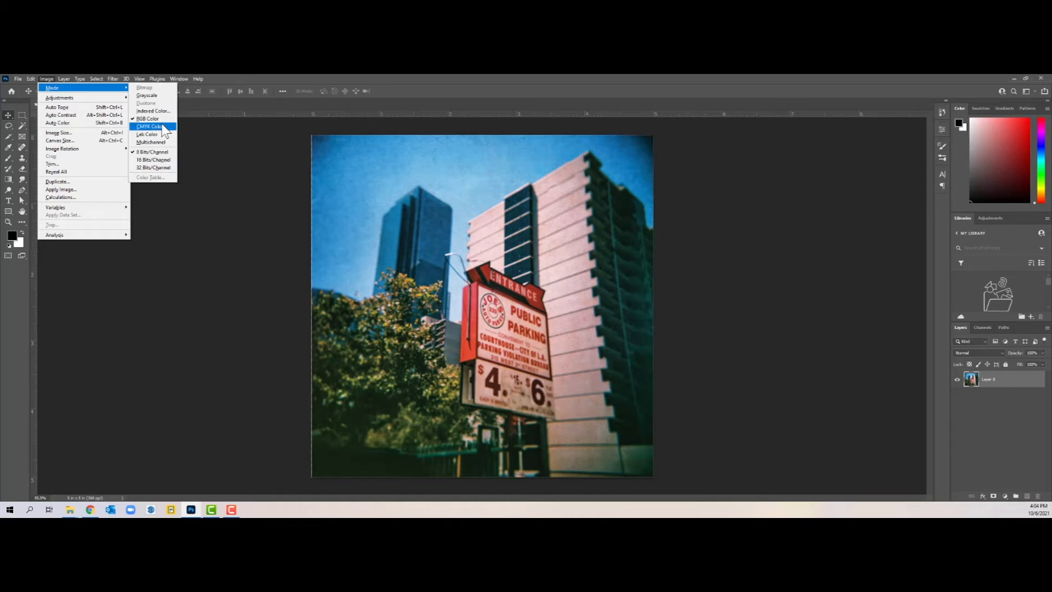
pyautogui.moveTo(164, 137)
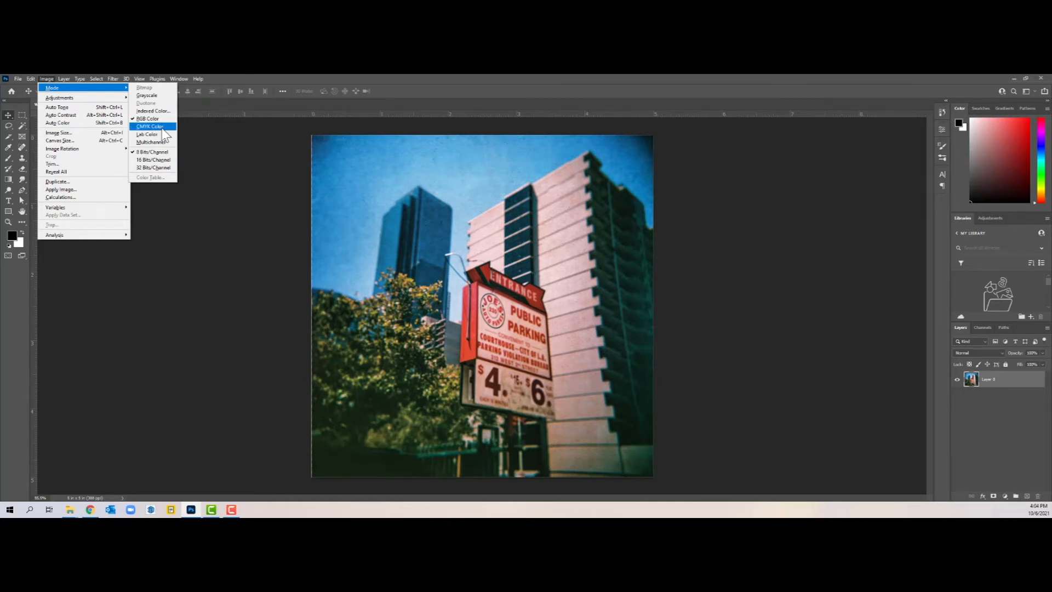
pyautogui.click(151, 126)
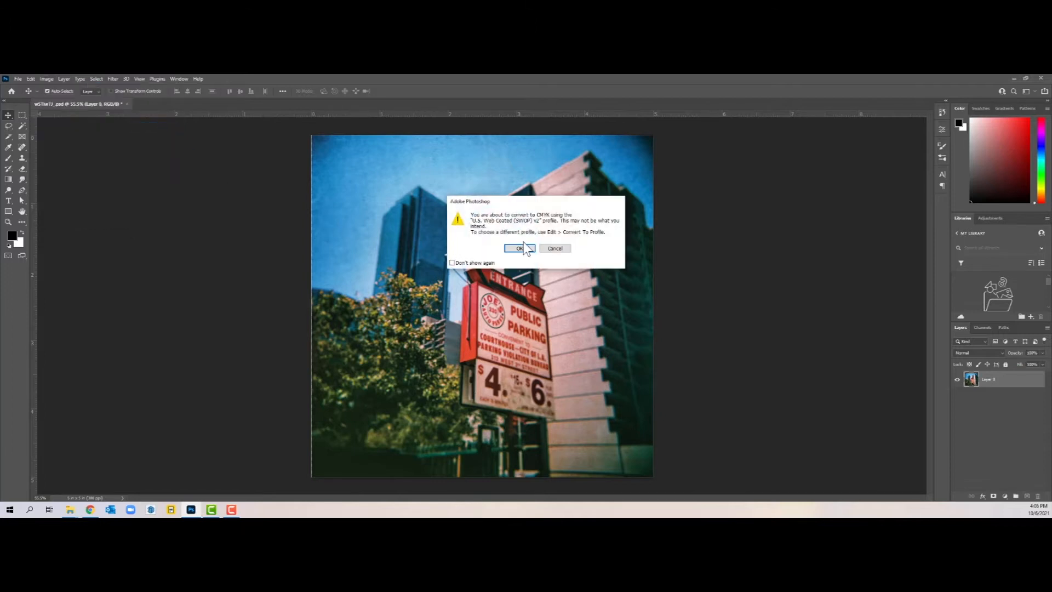
pyautogui.moveTo(473, 243)
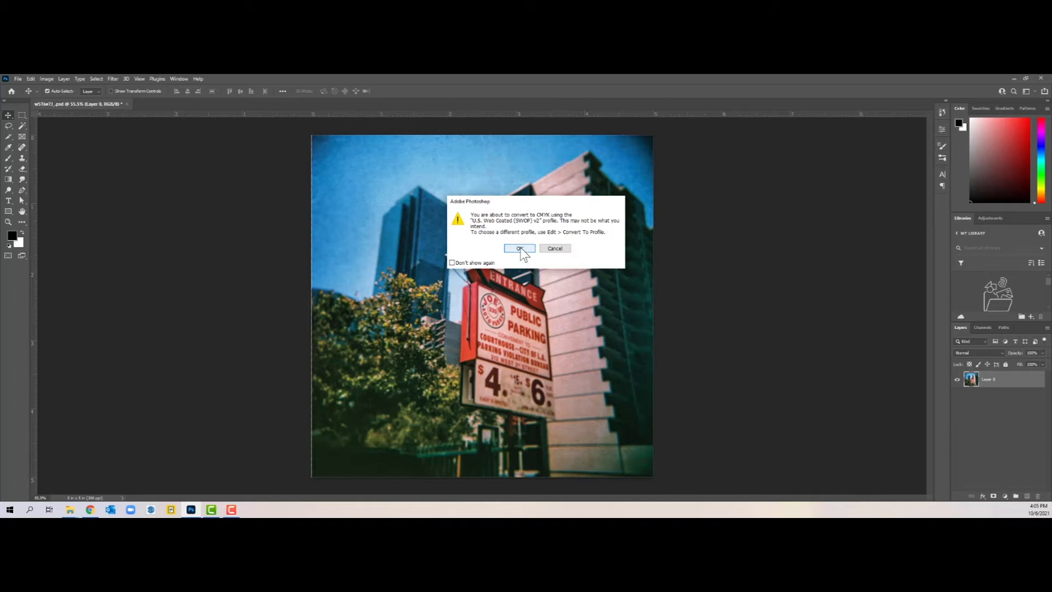
pyautogui.click(518, 249)
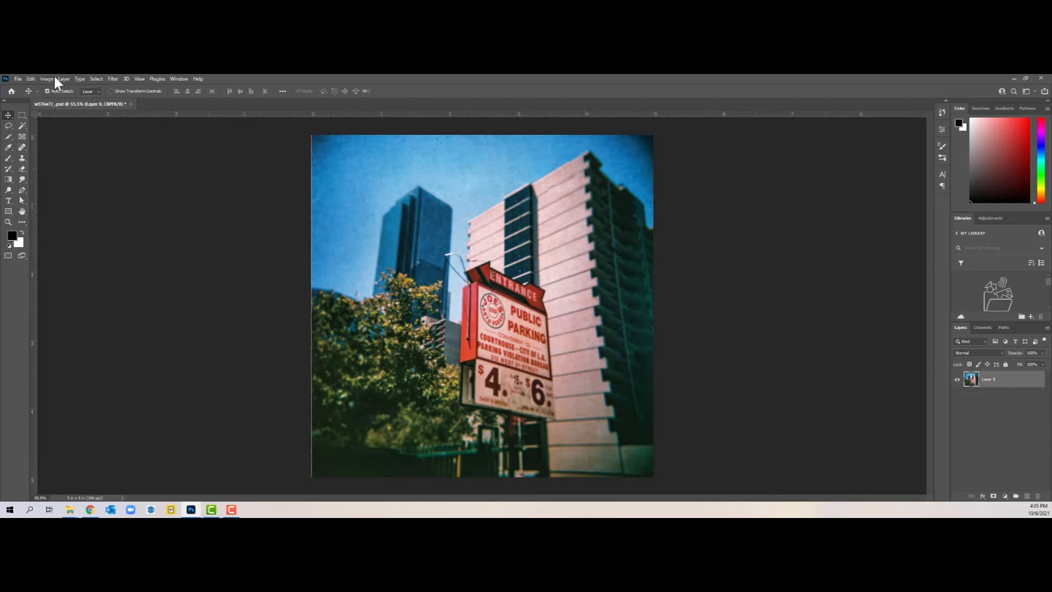
# - Open the Channels panel to list the CMYK, Cyan, Magenta, Yellow and Black channels
pyautogui.click(46, 79)
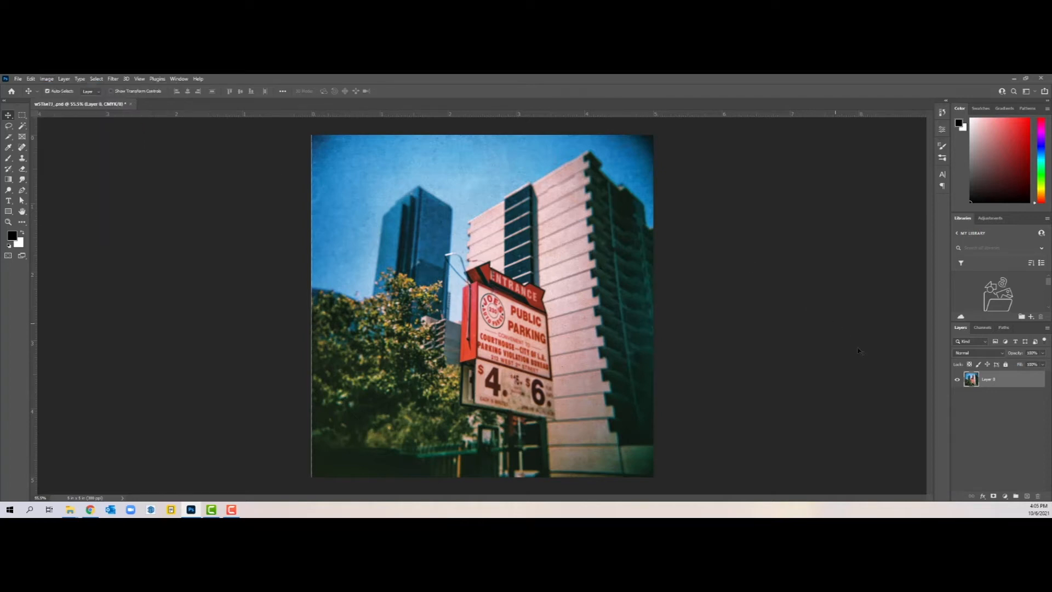
pyautogui.moveTo(969, 337)
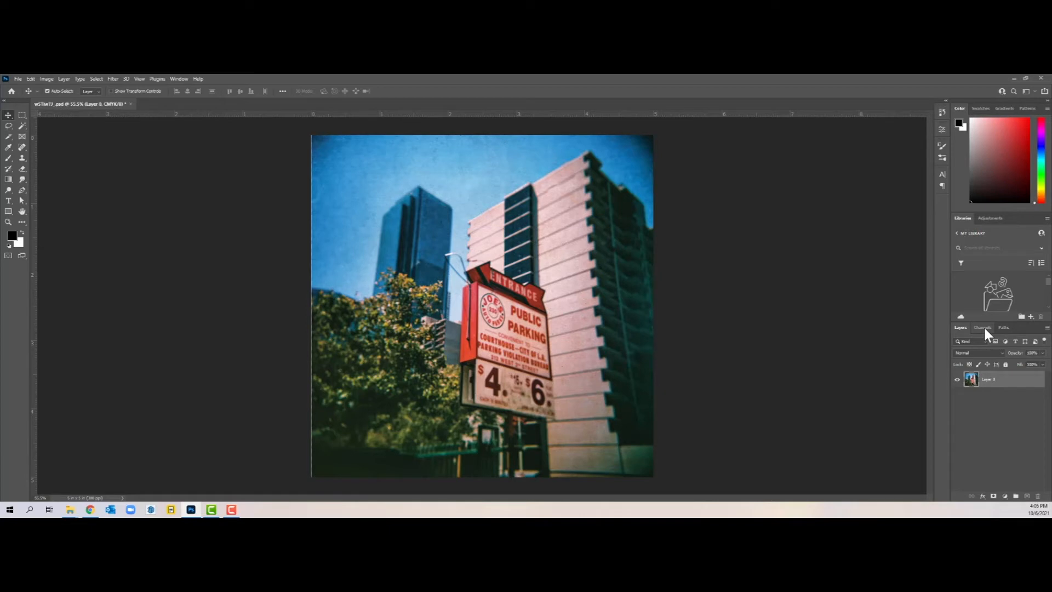
pyautogui.click(982, 328)
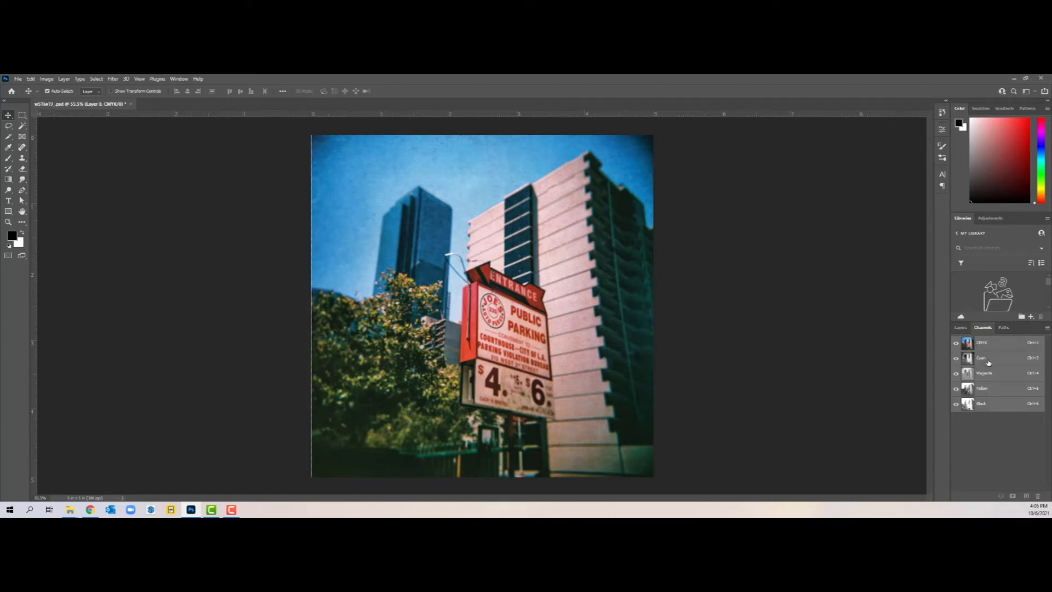
pyautogui.moveTo(983, 389)
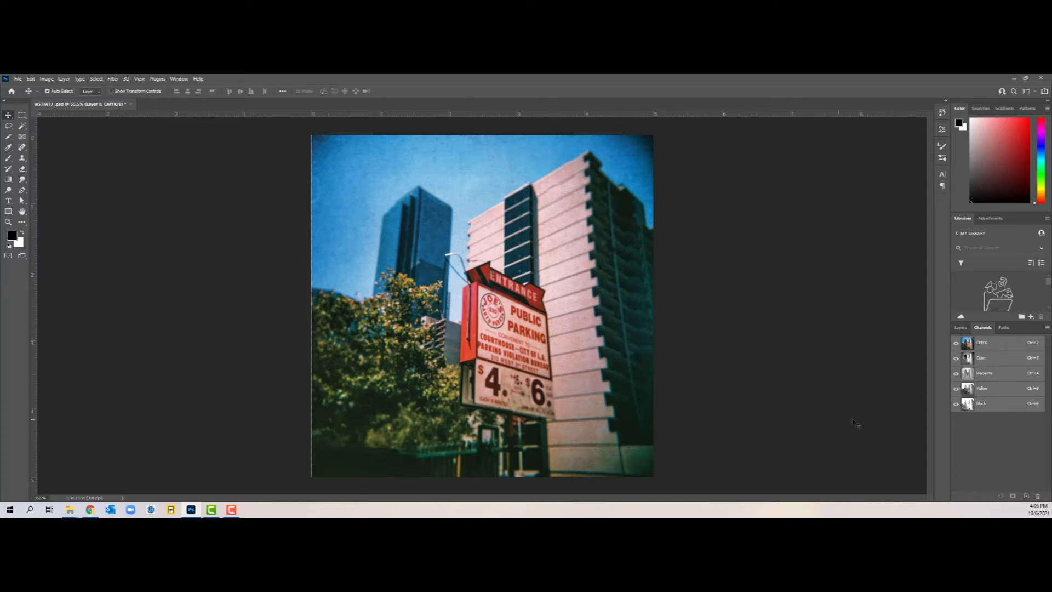
pyautogui.moveTo(676, 385)
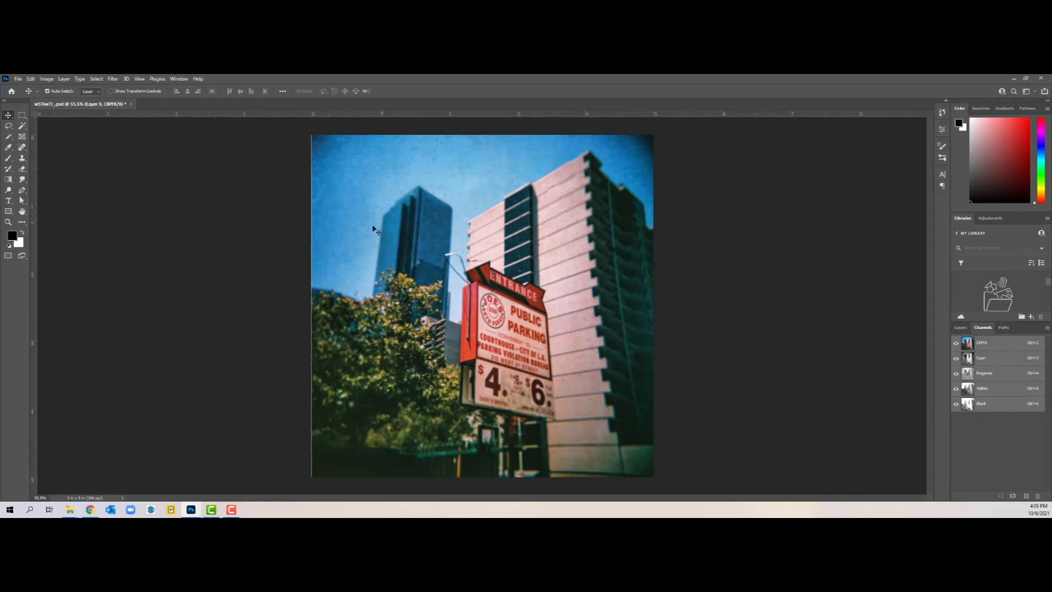
pyautogui.moveTo(738, 422)
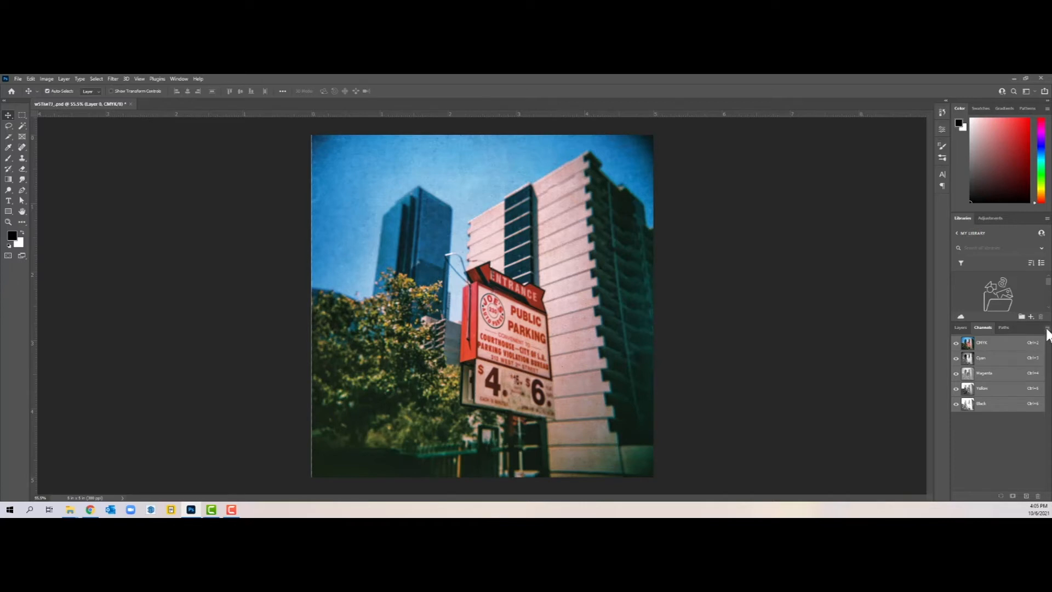
# - Split Channels into separate documents and view the Cyan, Magenta, Yellow and Black tabs
pyautogui.click(1044, 334)
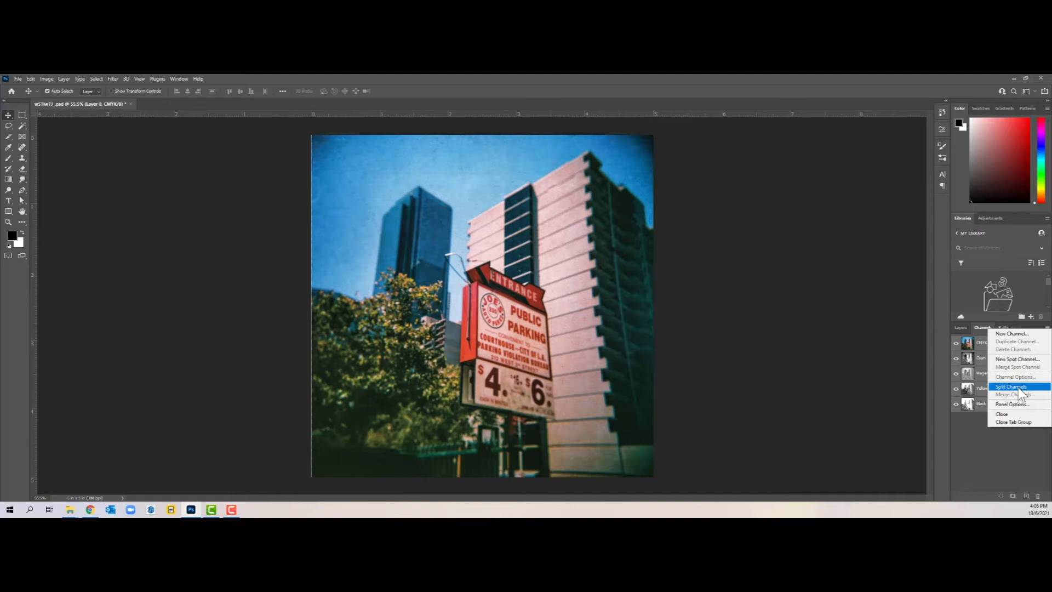
pyautogui.click(1012, 387)
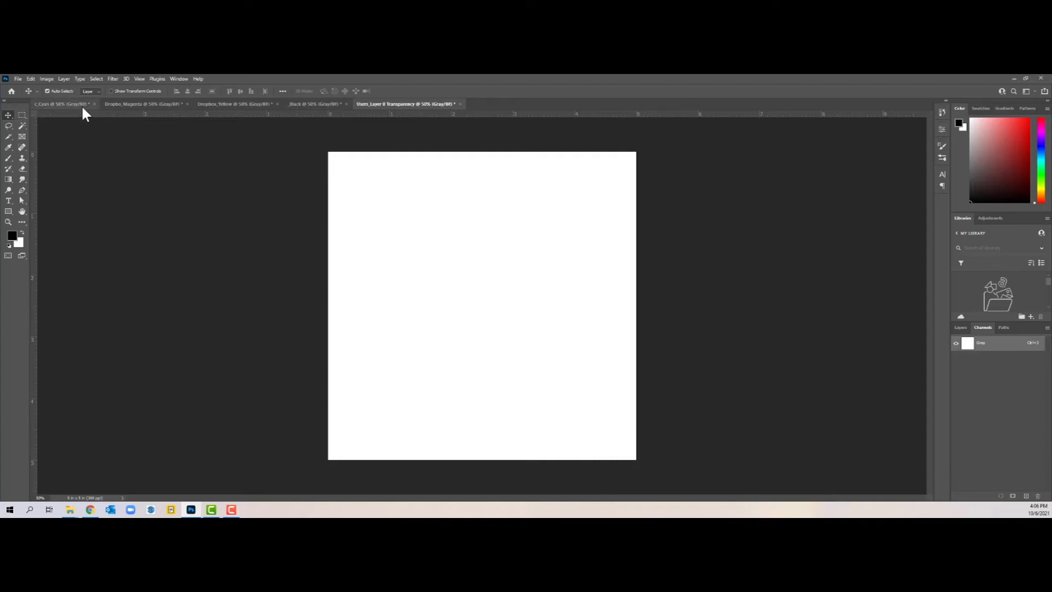
pyautogui.moveTo(322, 104)
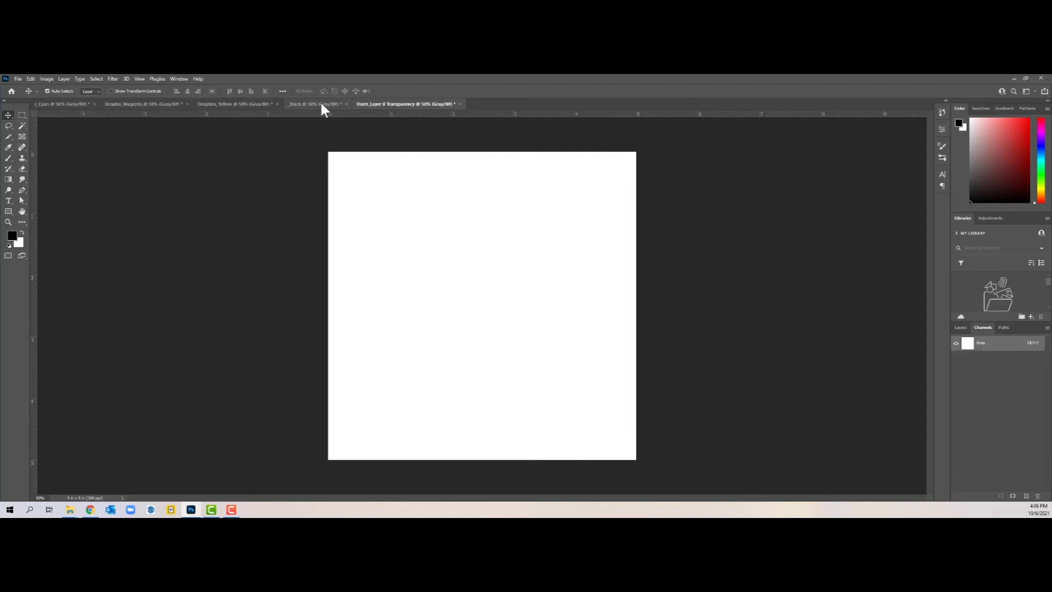
pyautogui.click(60, 104)
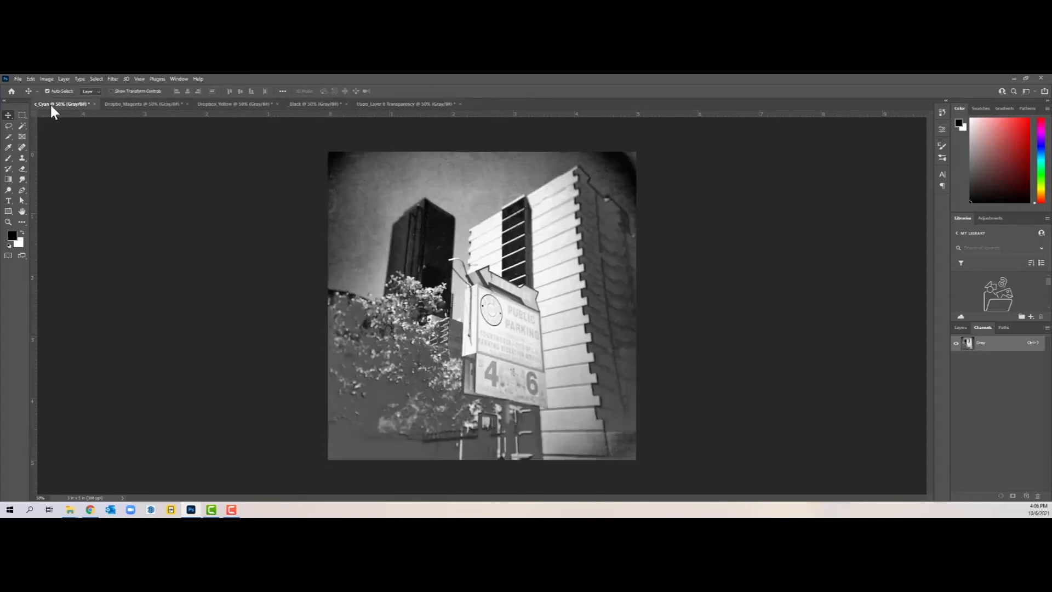
pyautogui.click(141, 104)
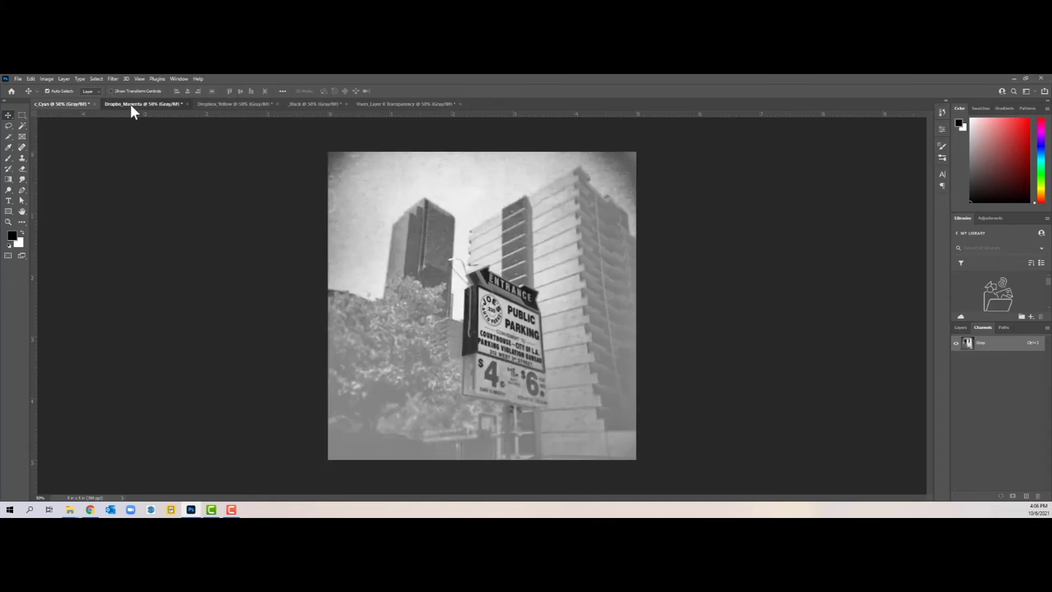
pyautogui.click(235, 104)
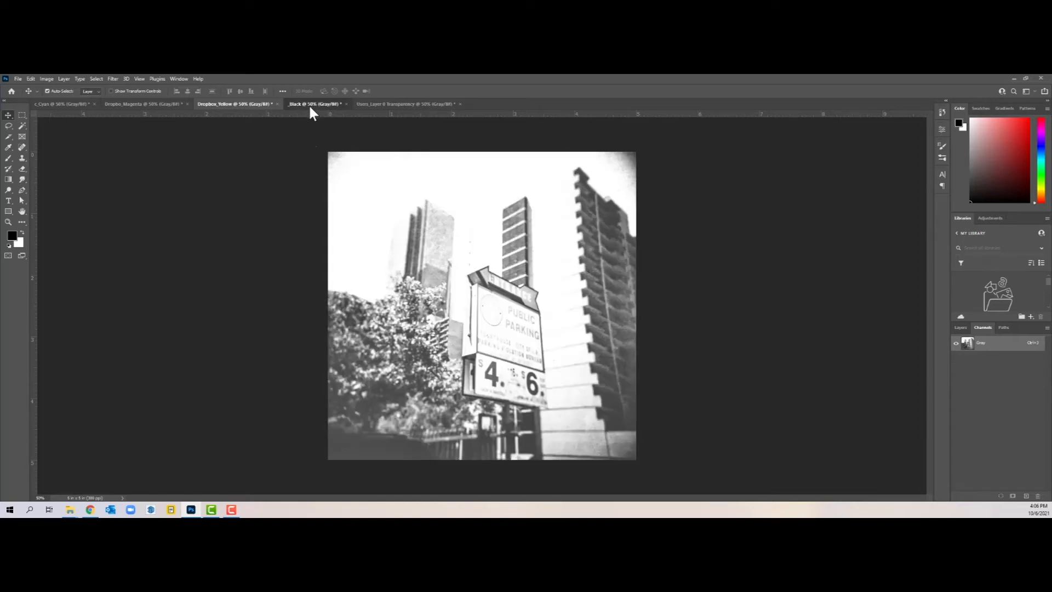
pyautogui.click(403, 104)
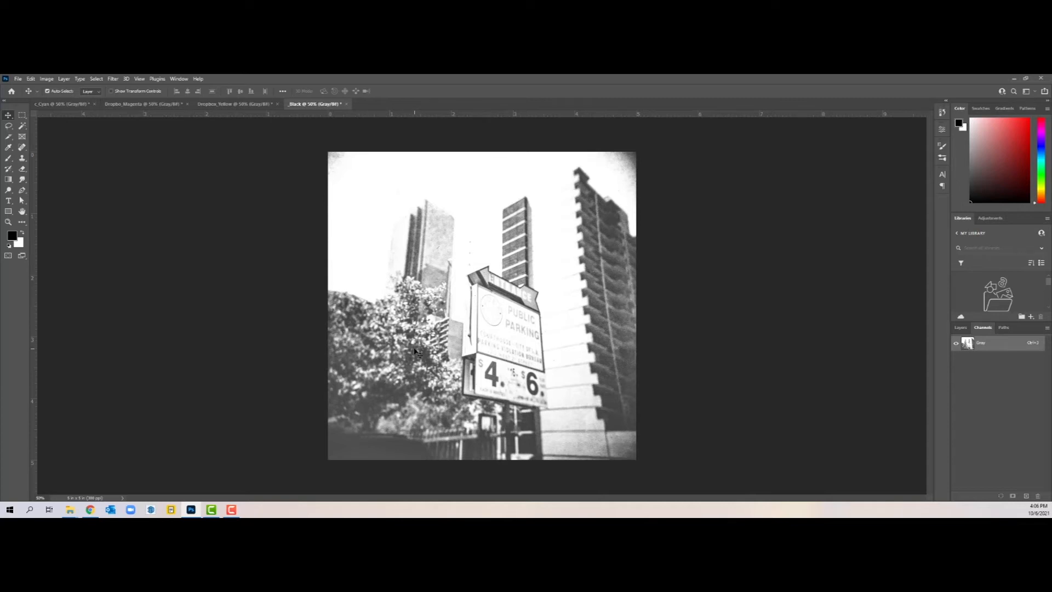
pyautogui.moveTo(331, 284)
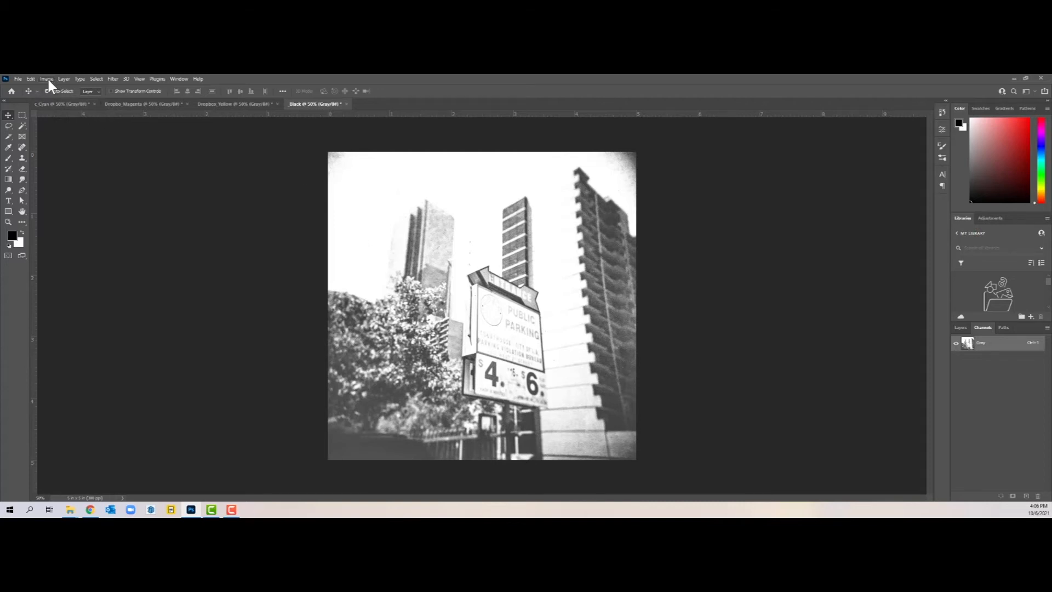
# - Begin Bitmap conversion of the Black plate at 300 pixels/inch using Halftone Screen
pyautogui.click(46, 78)
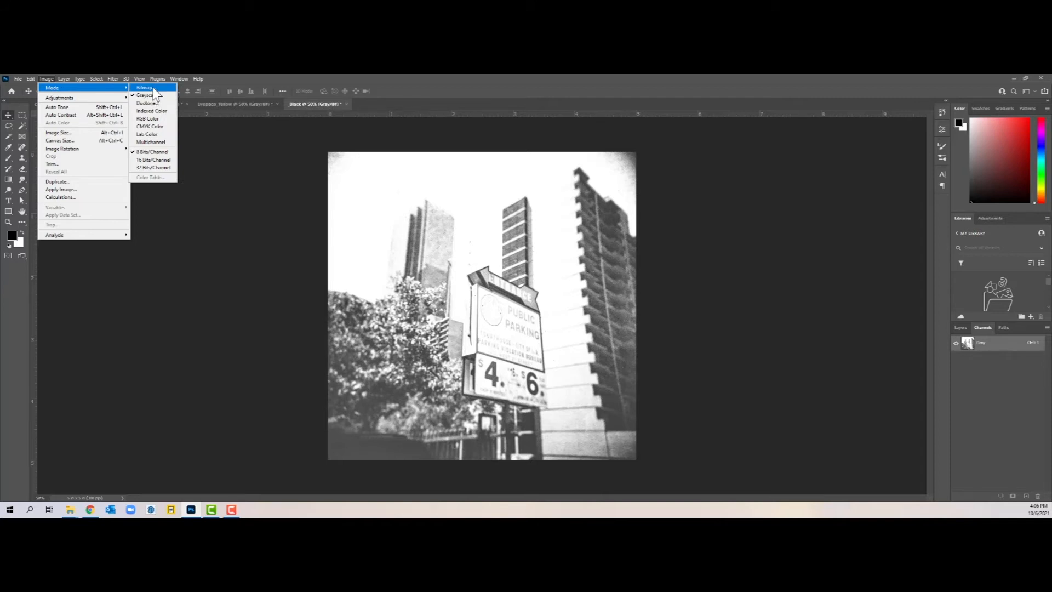
pyautogui.click(144, 88)
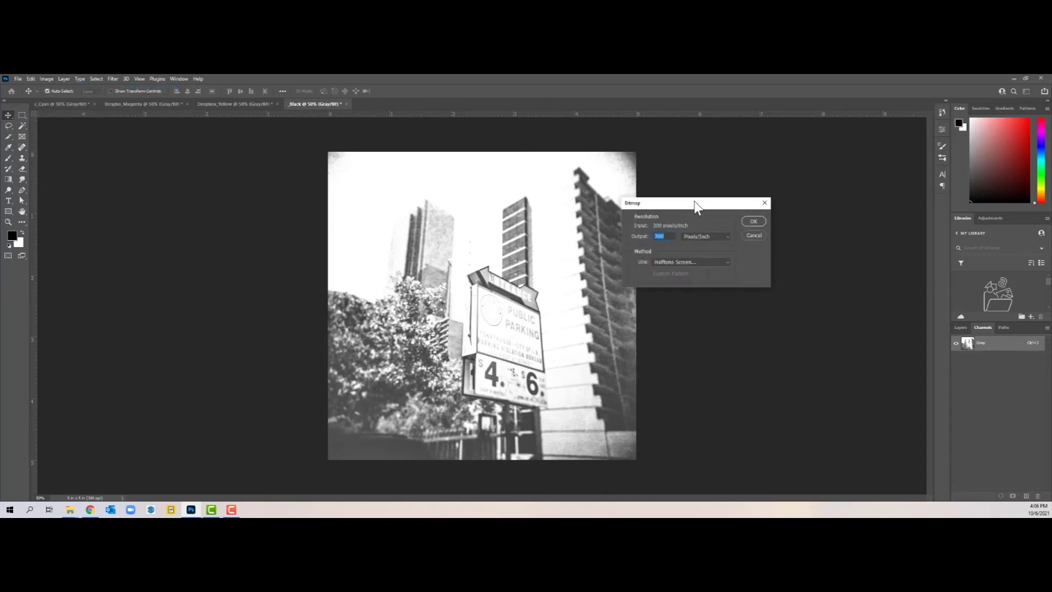
pyautogui.moveTo(697, 203); pyautogui.dragTo(722, 188)
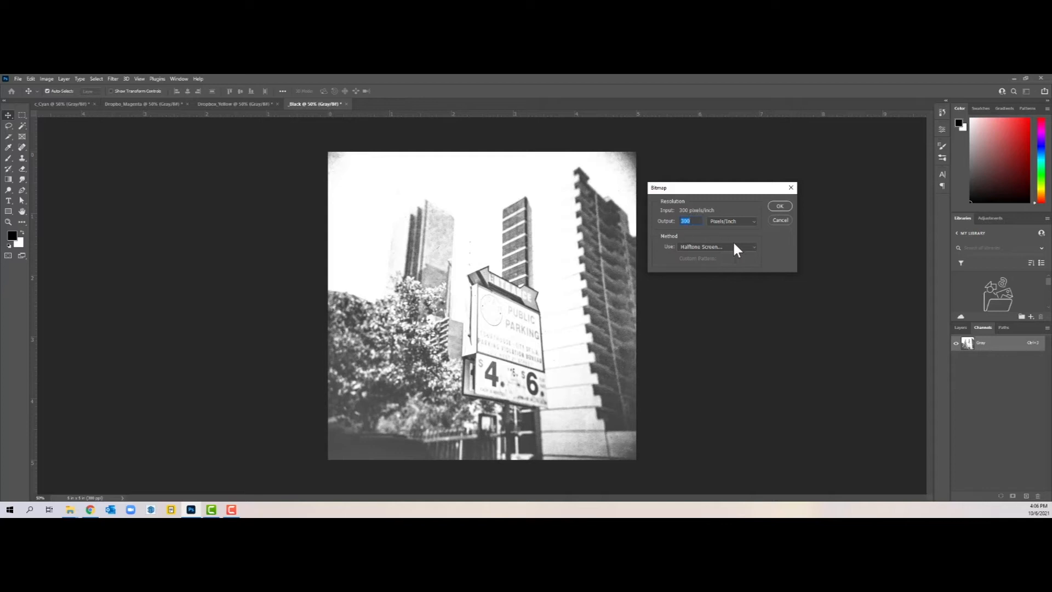
pyautogui.moveTo(711, 260)
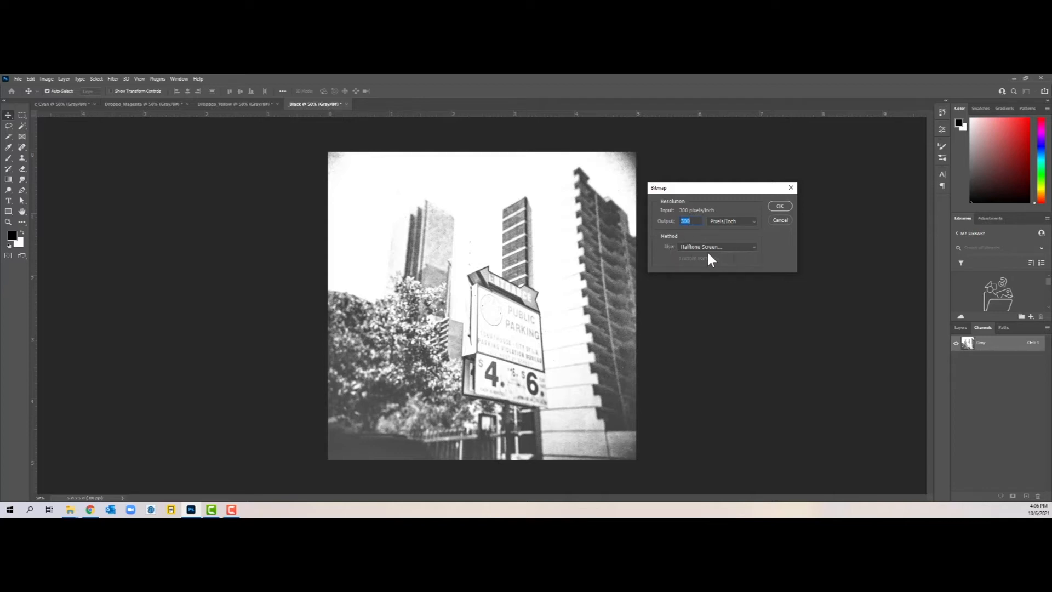
pyautogui.moveTo(753, 254)
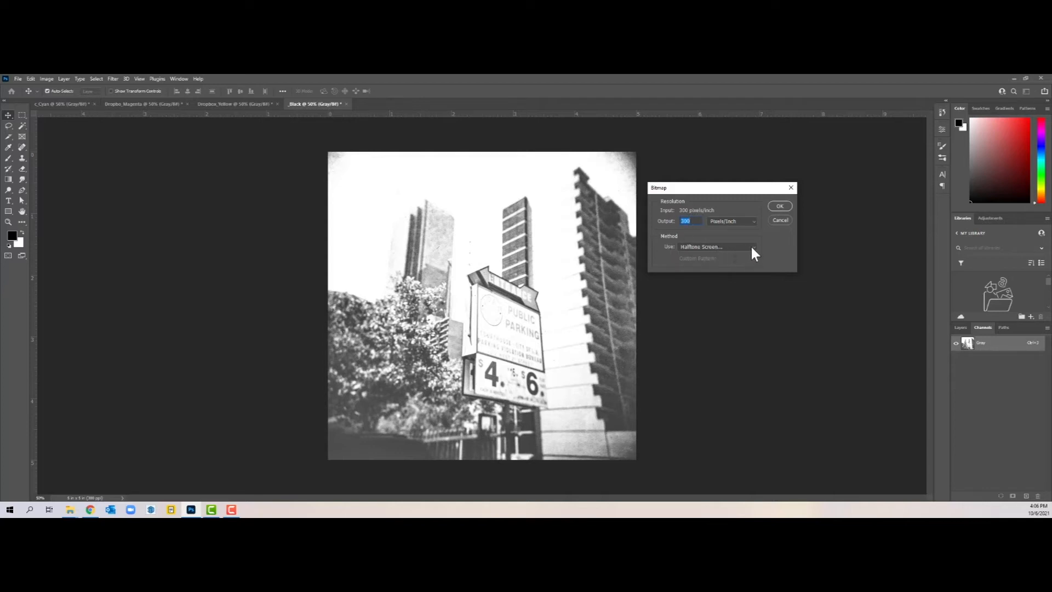
pyautogui.click(717, 246)
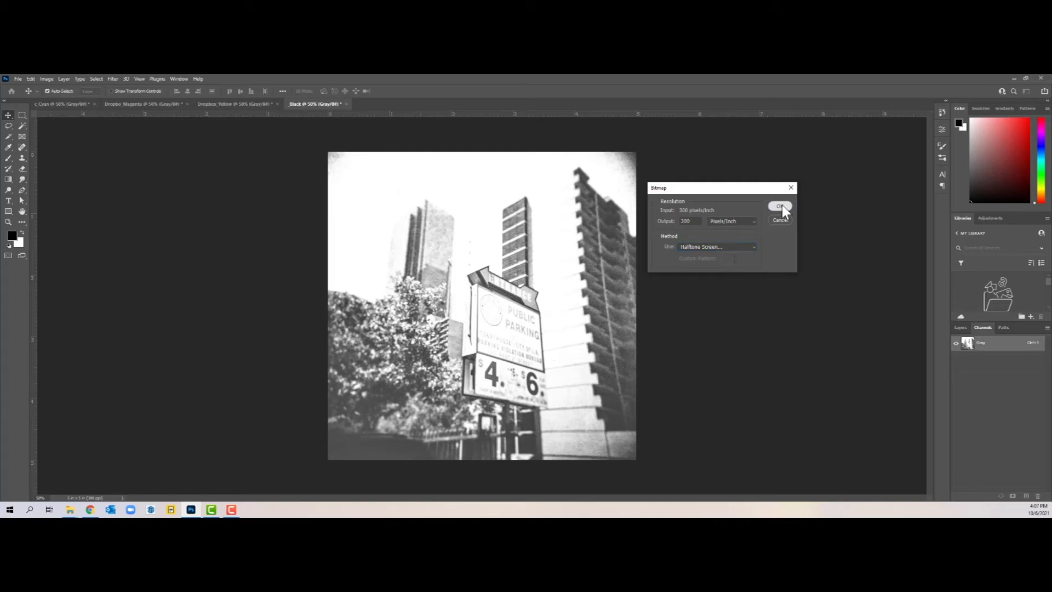
# - Apply a 62 lines/inch, 45-degree, round-dot halftone screen to the Black plate
pyautogui.click(780, 206)
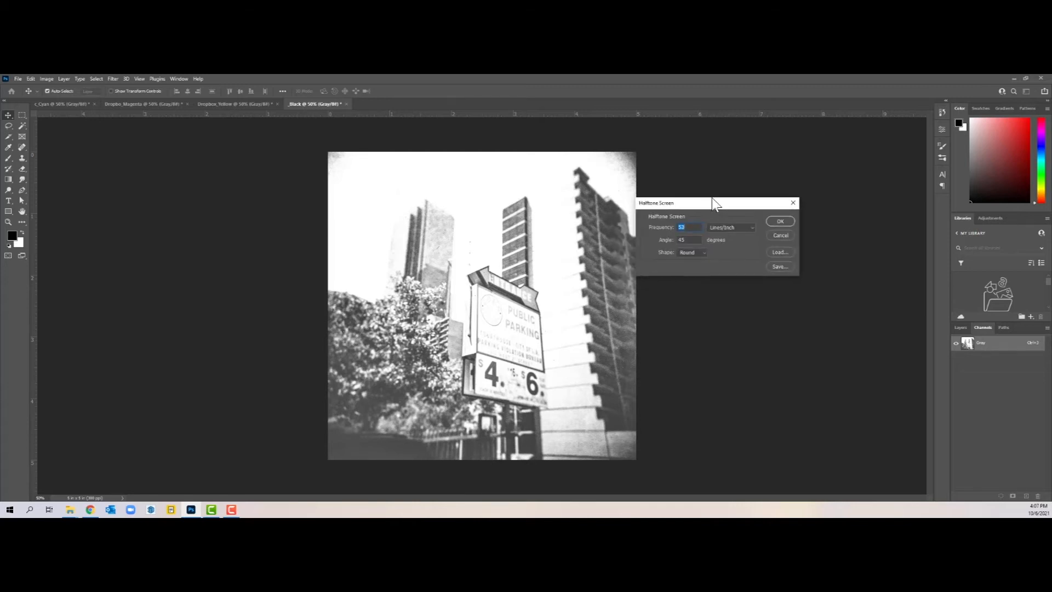
pyautogui.moveTo(714, 202); pyautogui.dragTo(759, 185)
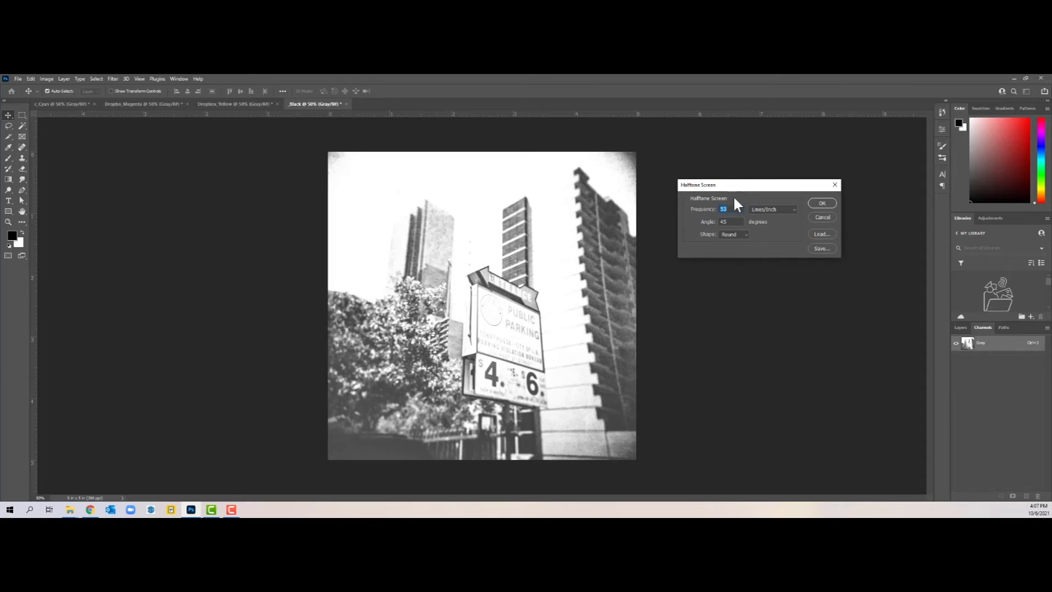
pyautogui.click(731, 209)
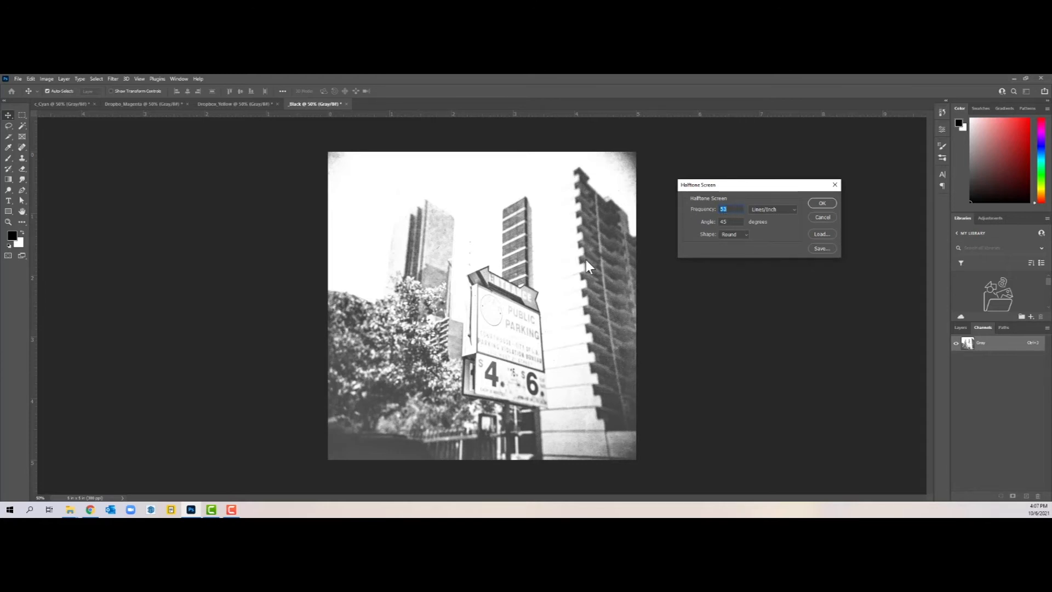
pyautogui.moveTo(602, 300)
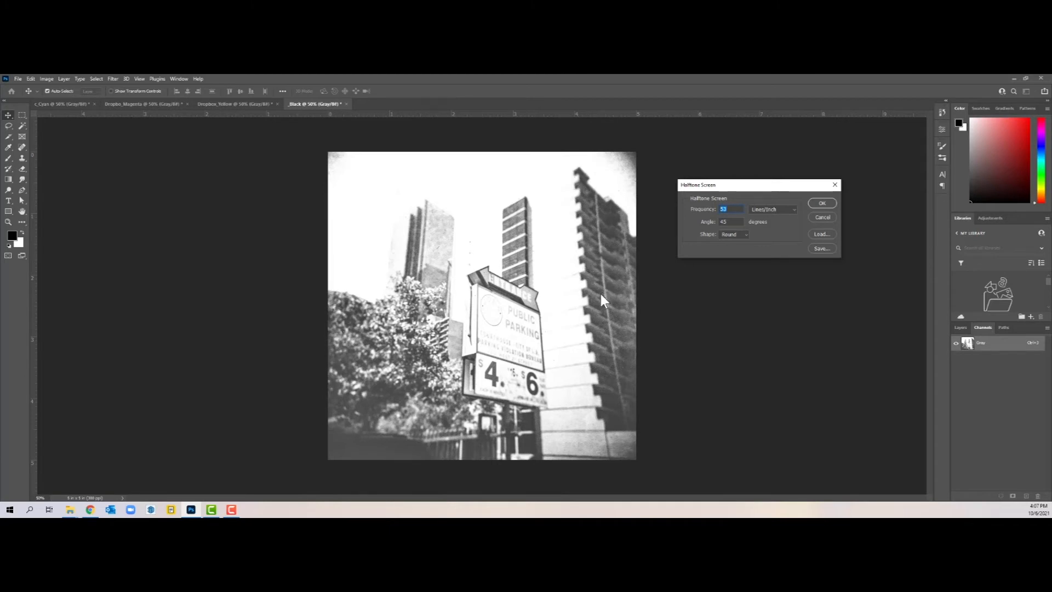
pyautogui.moveTo(730, 365)
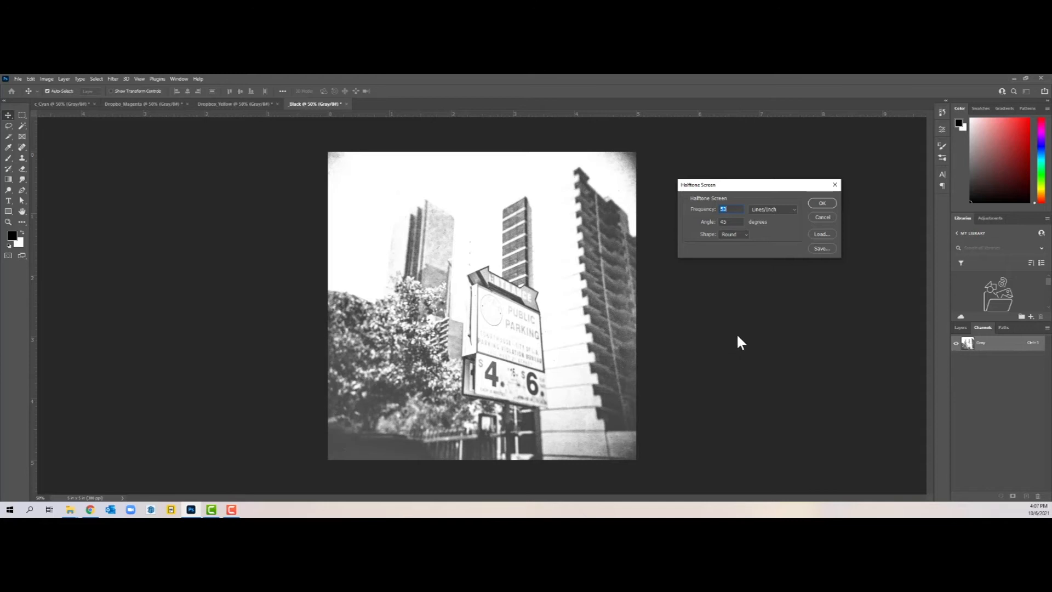
pyautogui.moveTo(728, 361)
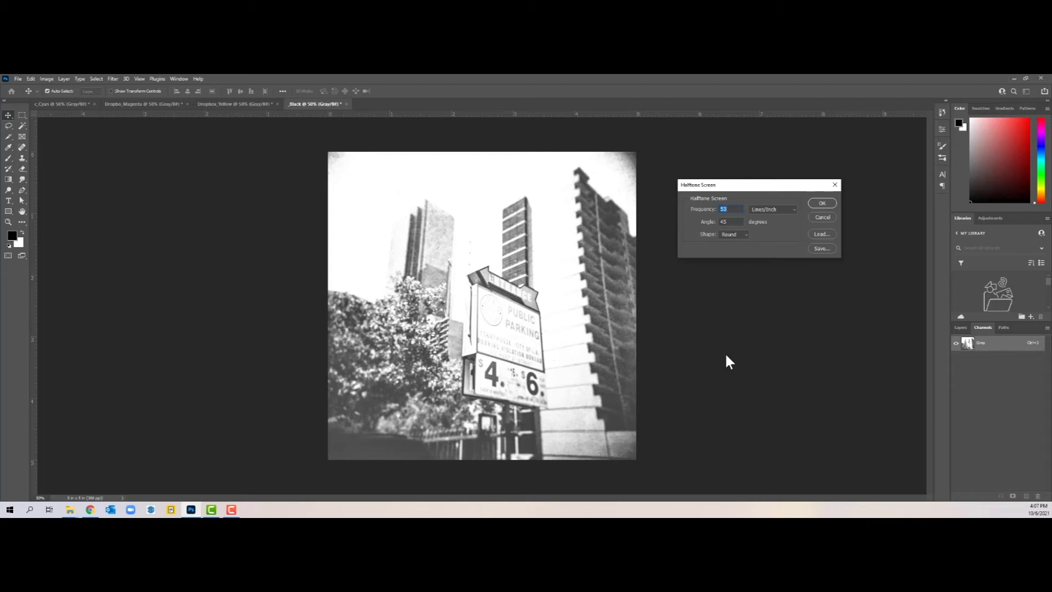
pyautogui.moveTo(727, 363)
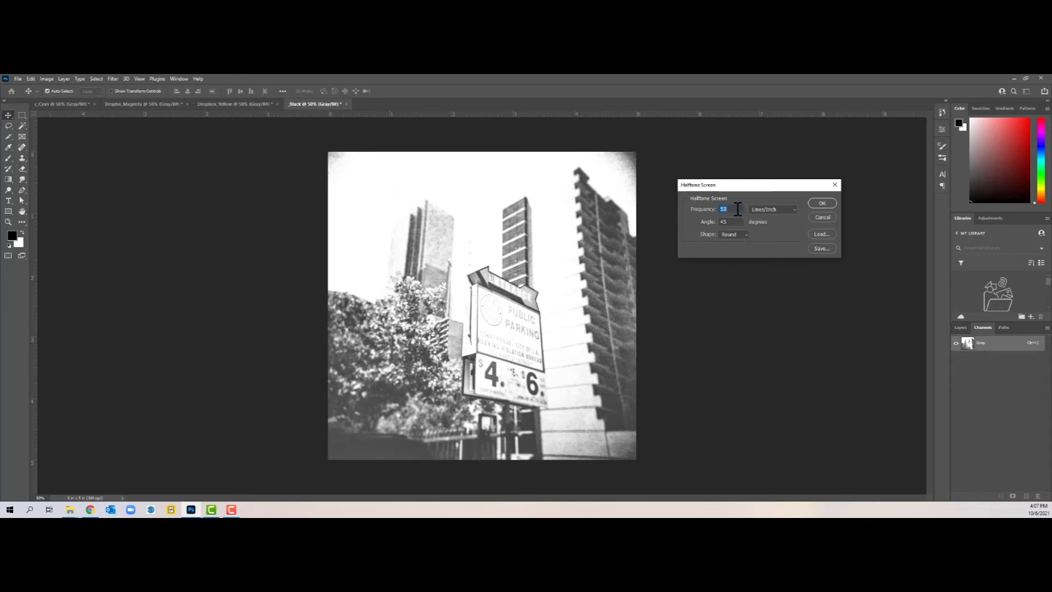
pyautogui.write('62')
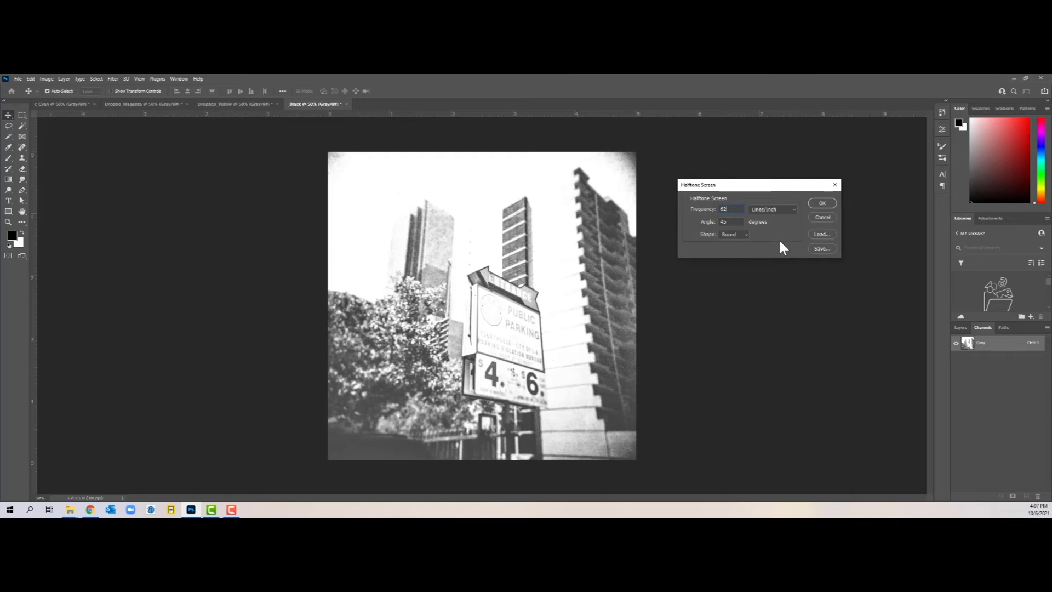
pyautogui.moveTo(807, 243)
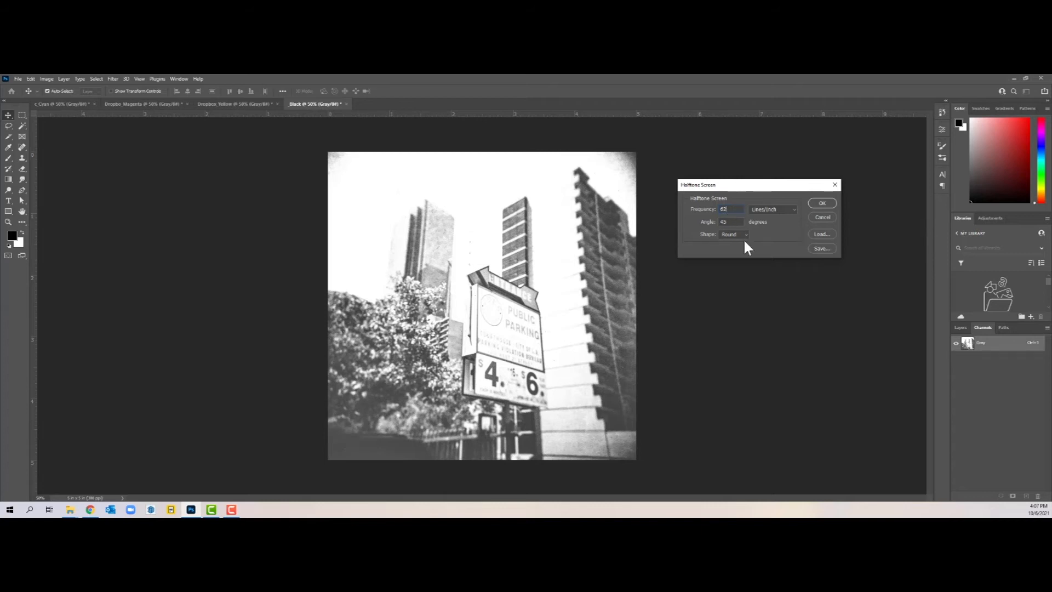
pyautogui.click(734, 234)
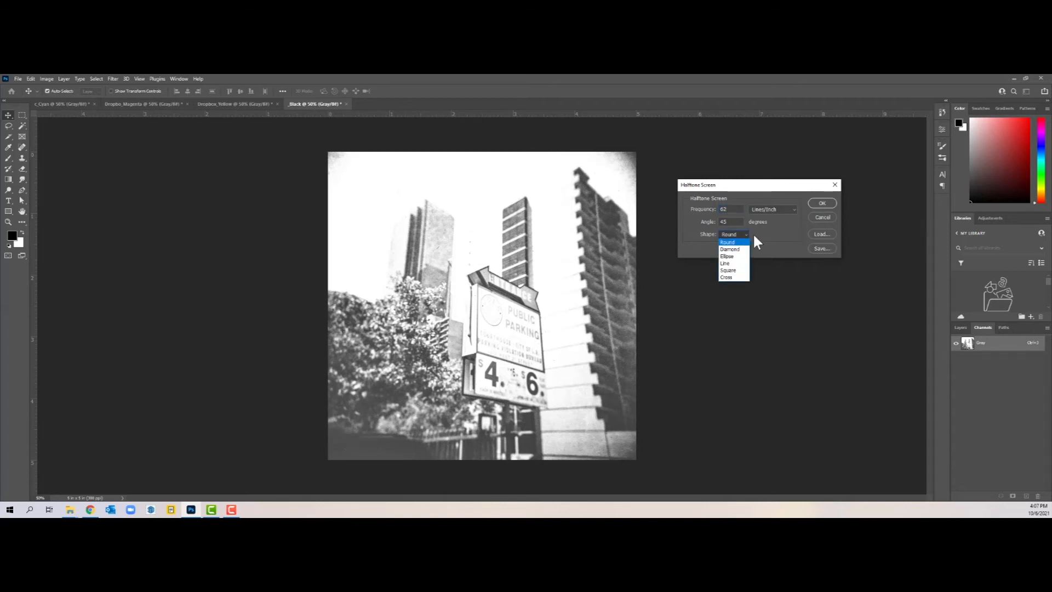
pyautogui.moveTo(791, 237)
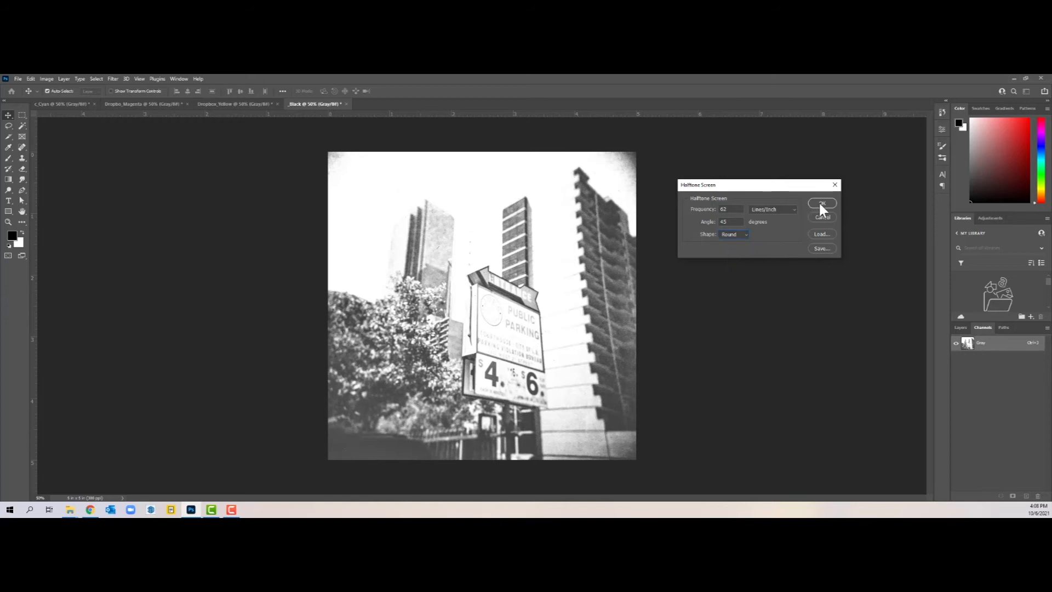
pyautogui.click(822, 204)
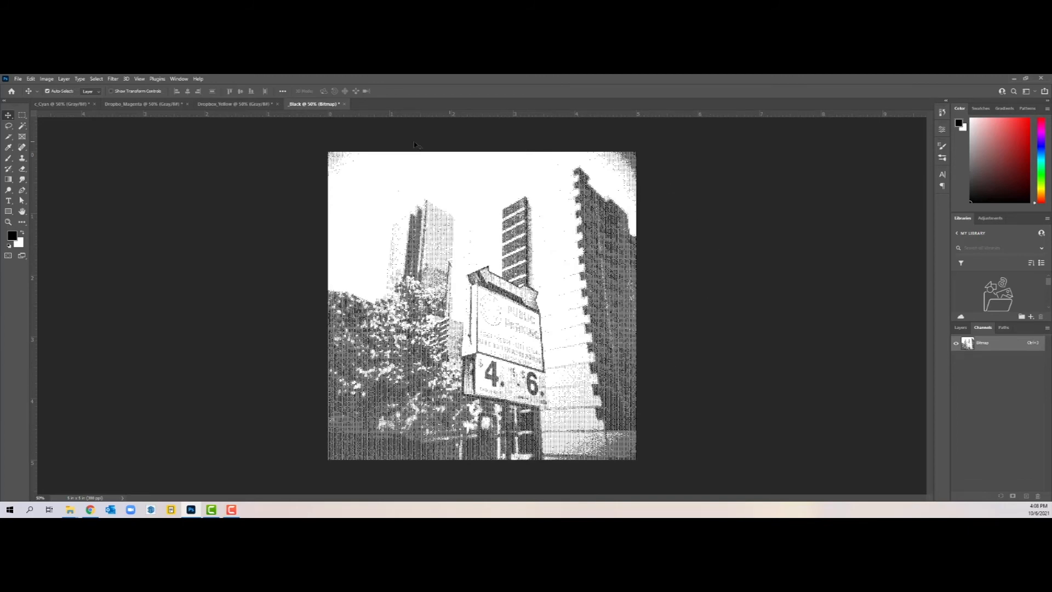
pyautogui.moveTo(636, 450)
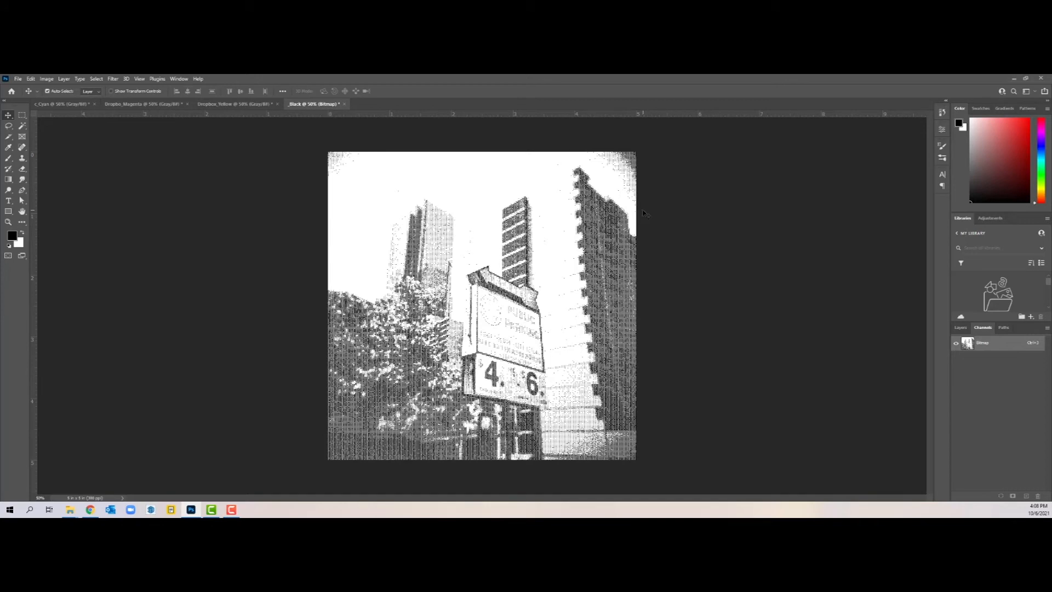
pyautogui.moveTo(148, 185)
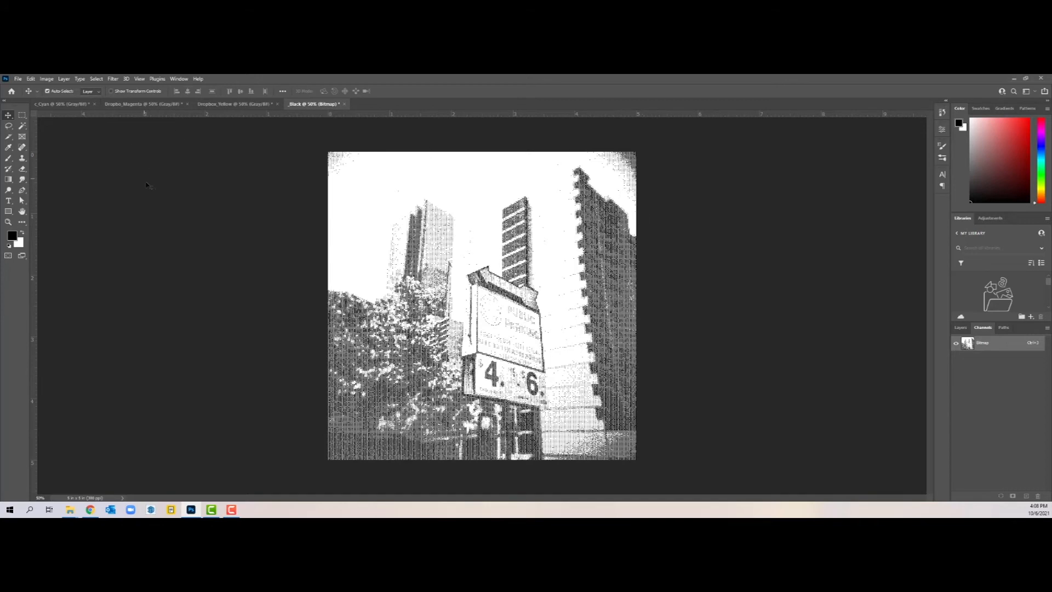
pyautogui.moveTo(10, 87)
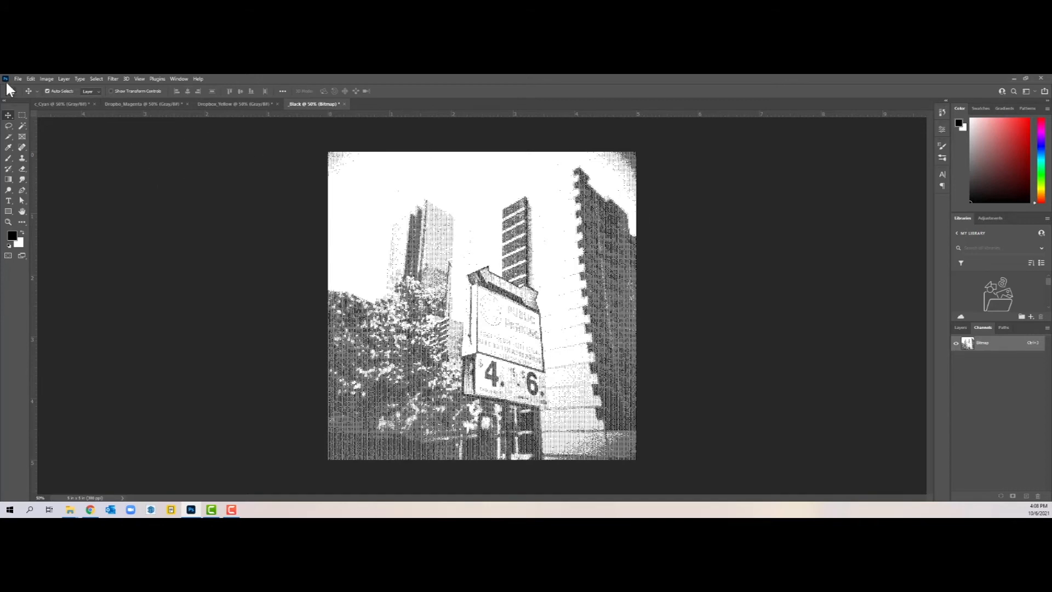
# - Set up printing the Black plate to Adobe PDF with registration marks enabled
pyautogui.click(18, 78)
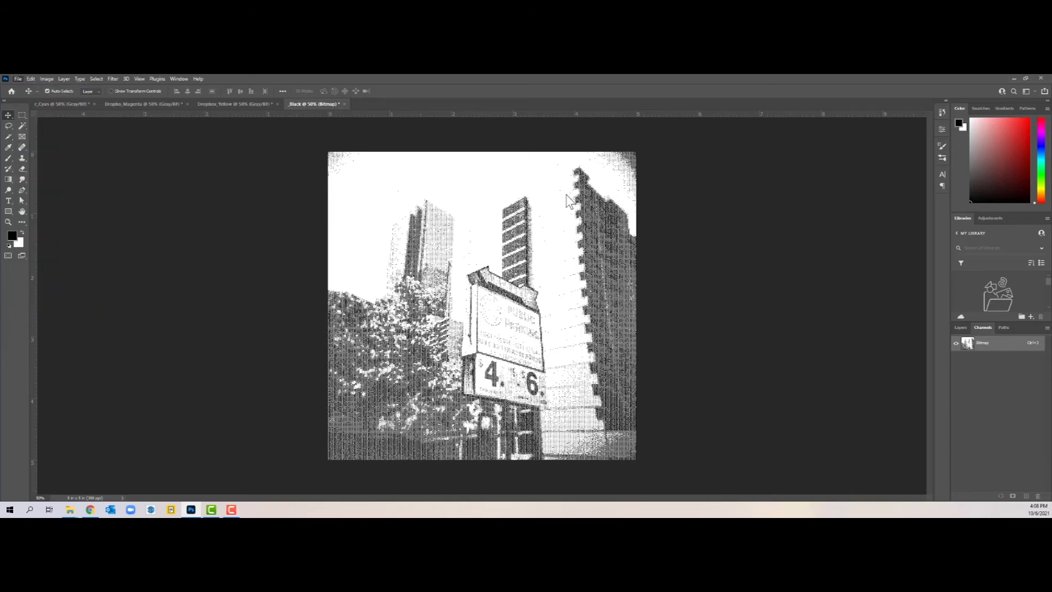
pyautogui.press('ctrl+p')
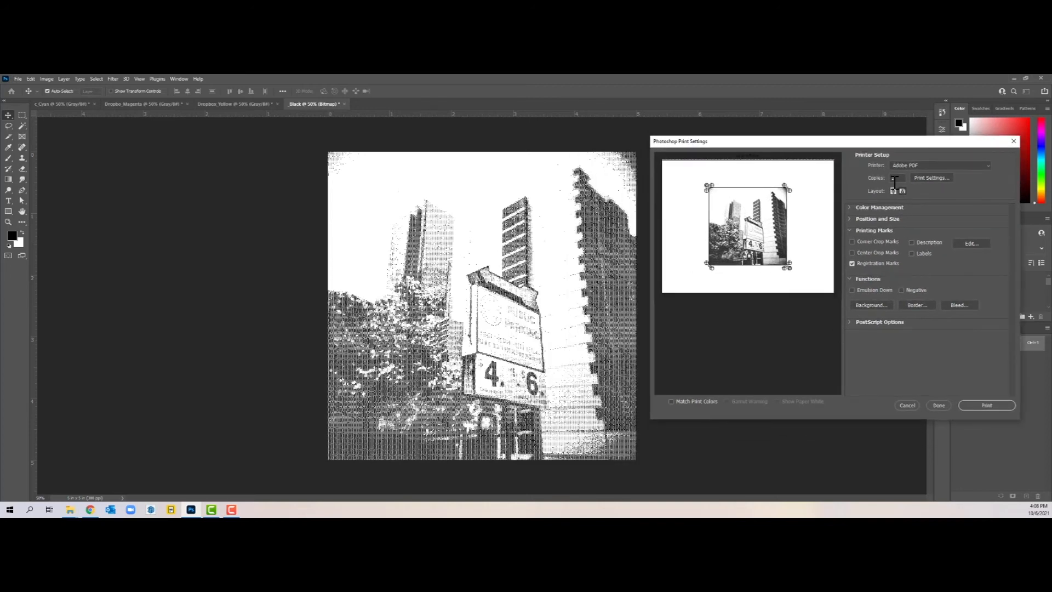
pyautogui.click(852, 263)
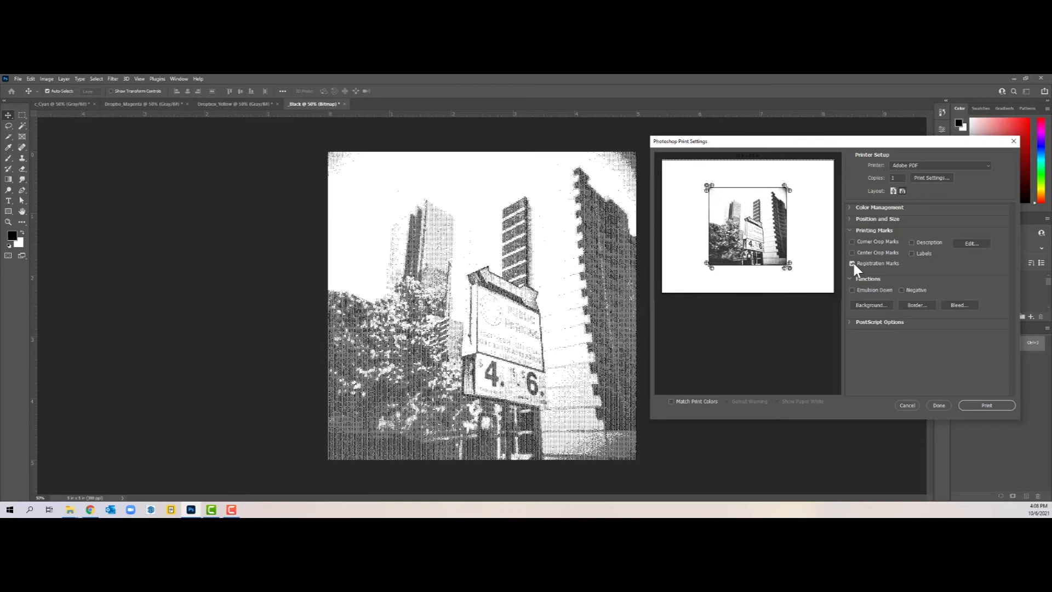
pyautogui.click(853, 263)
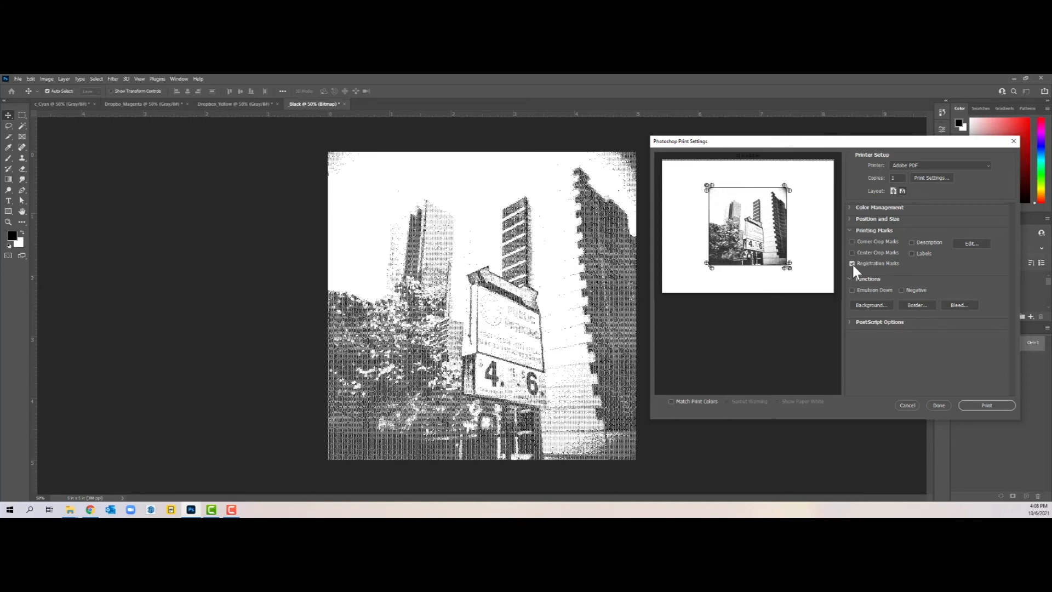
pyautogui.moveTo(853, 263)
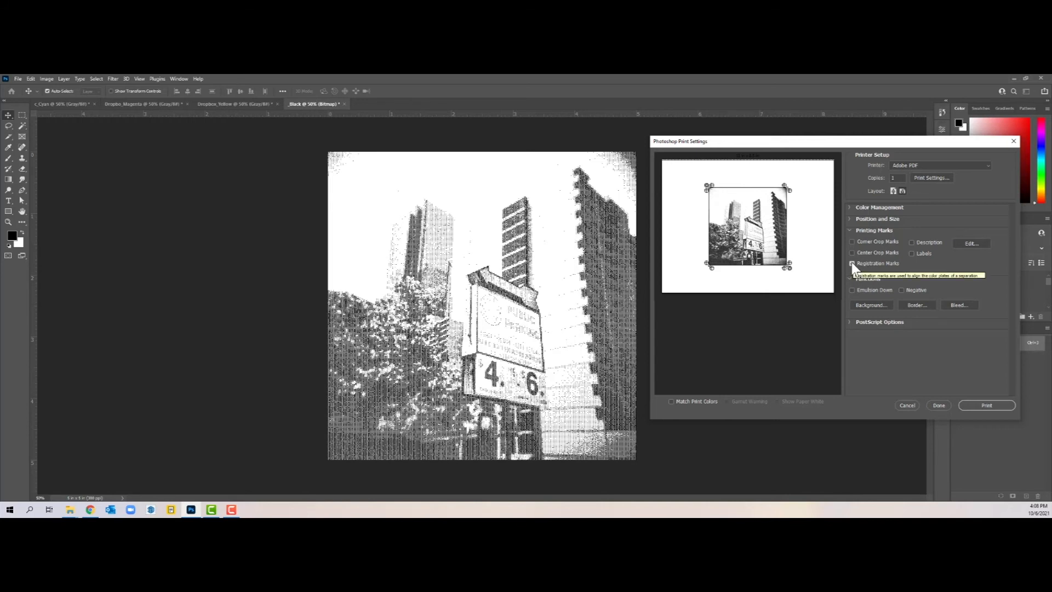
pyautogui.click(853, 263)
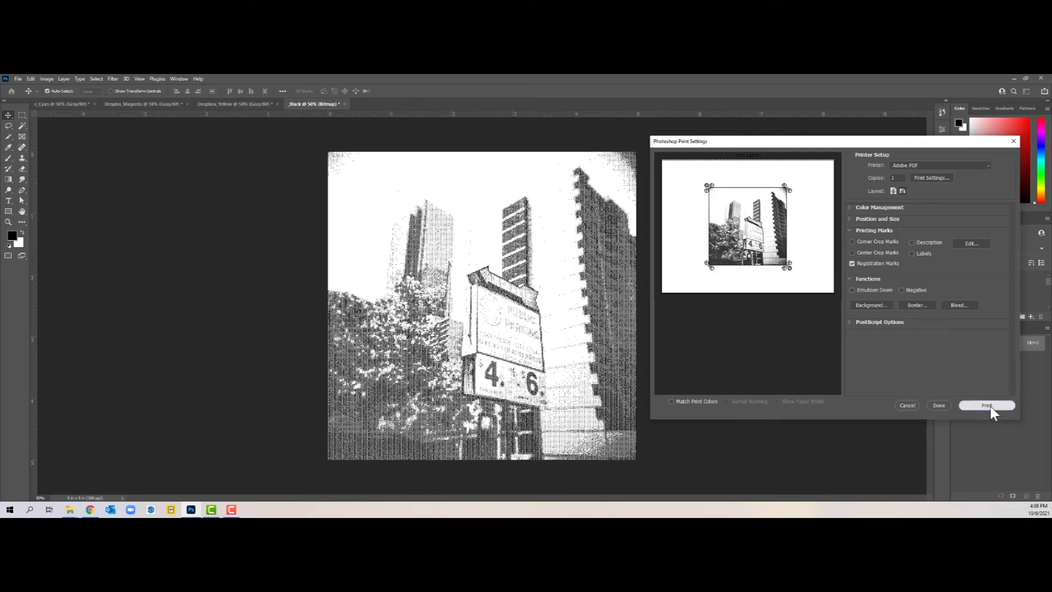
# - Print the Black plate and save the PDF as 'Black'
pyautogui.click(987, 405)
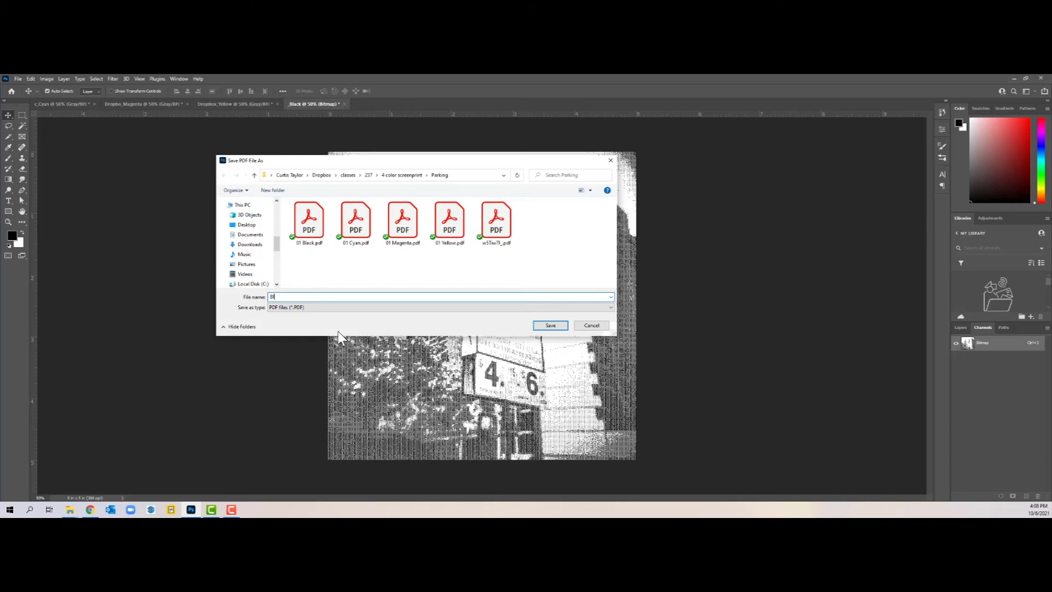
pyautogui.write('Black')
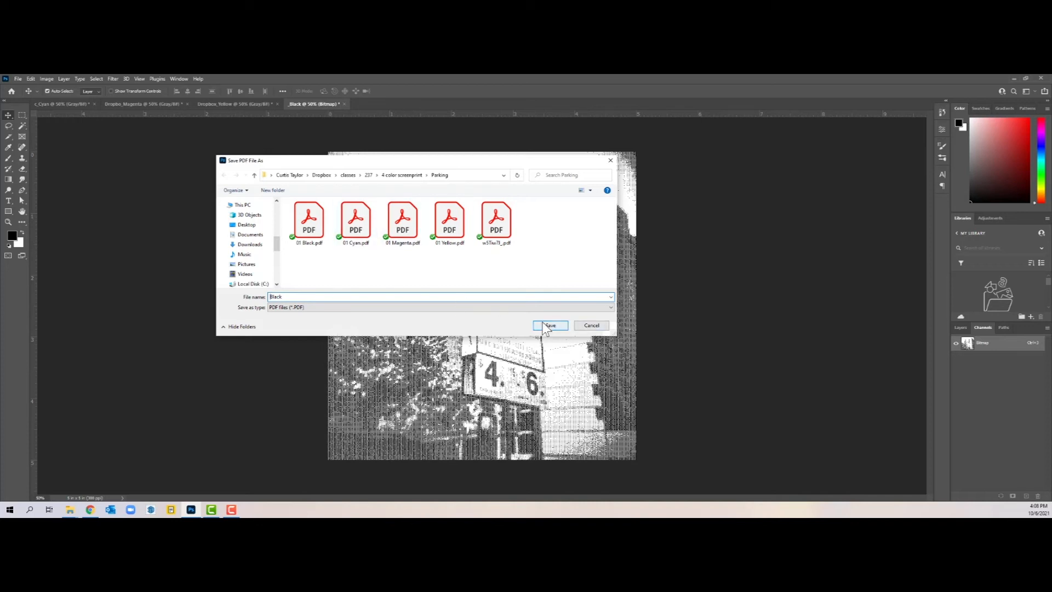
pyautogui.click(549, 325)
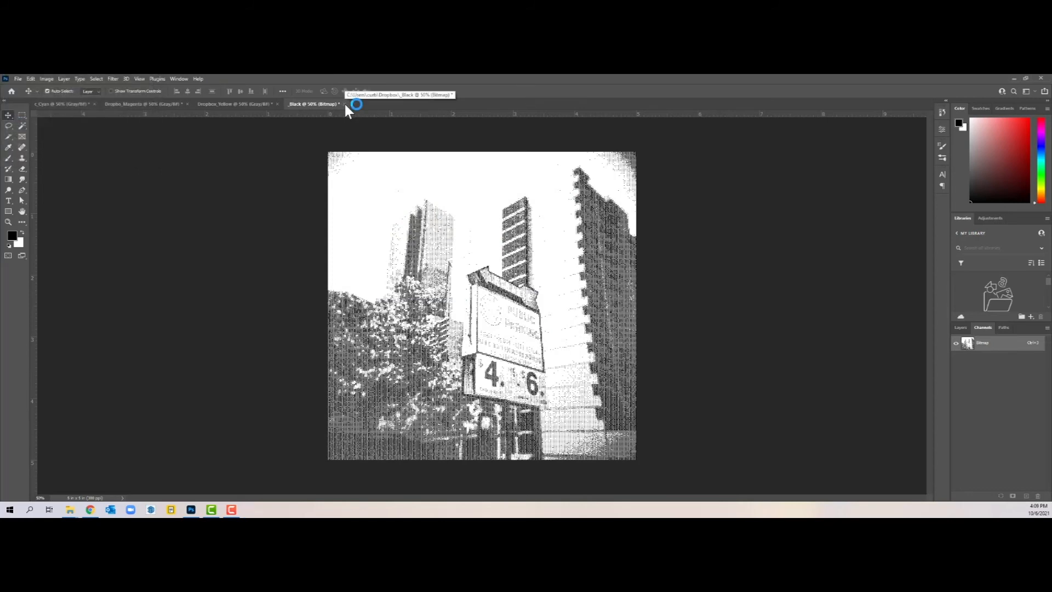
# - Close the Black document and halftone the Yellow plate at 62 lines/inch, 45°, round dots
pyautogui.click(339, 104)
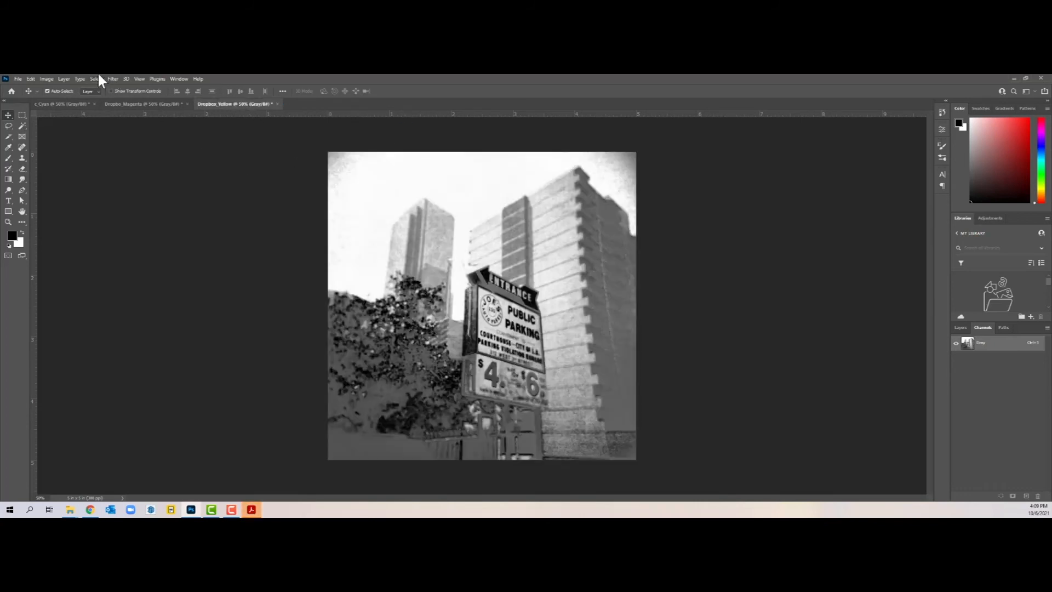
pyautogui.click(46, 78)
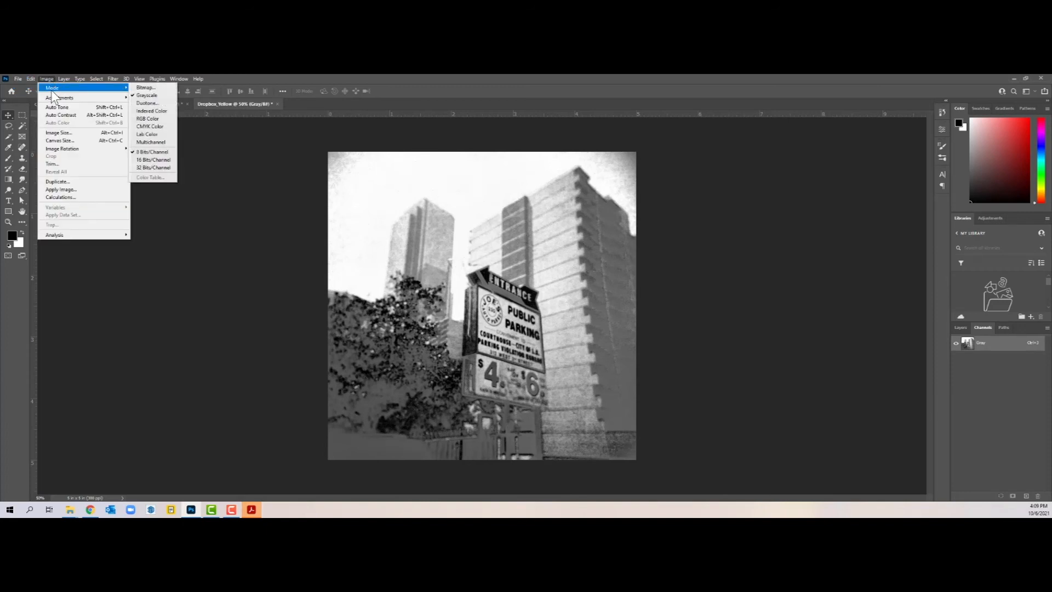
pyautogui.click(145, 87)
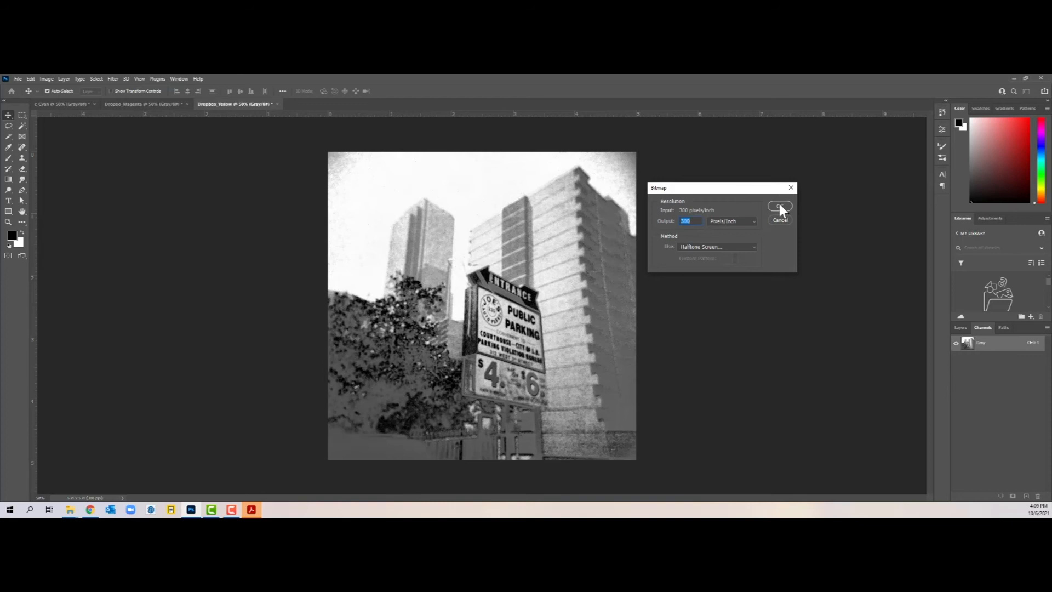
pyautogui.click(779, 206)
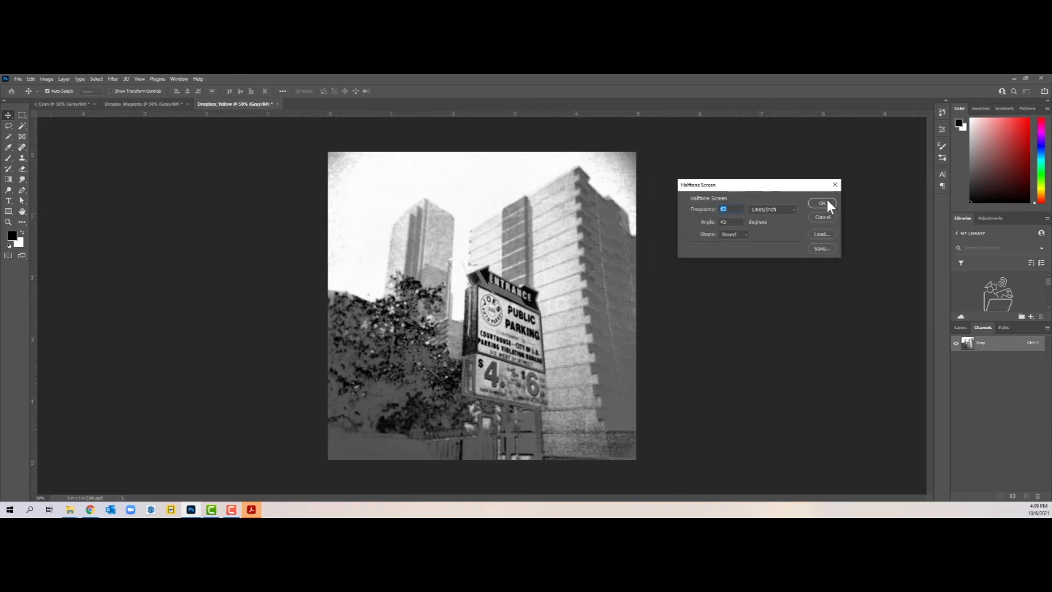
pyautogui.click(821, 204)
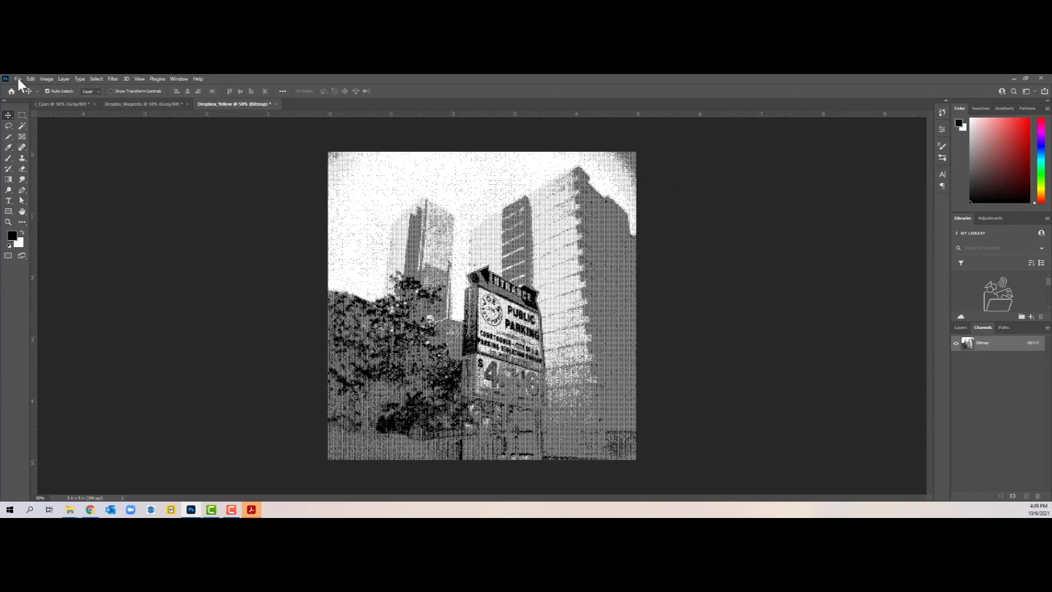
# - Print the Yellow halftone with registration marks and save the PDF as 'Yellow'
pyautogui.click(18, 78)
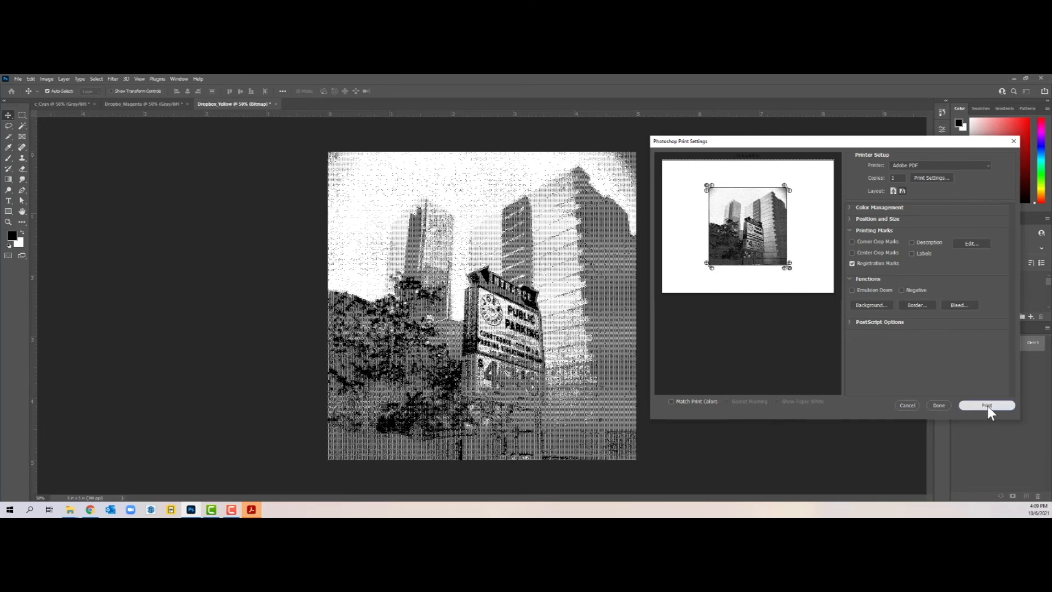
pyautogui.click(987, 405)
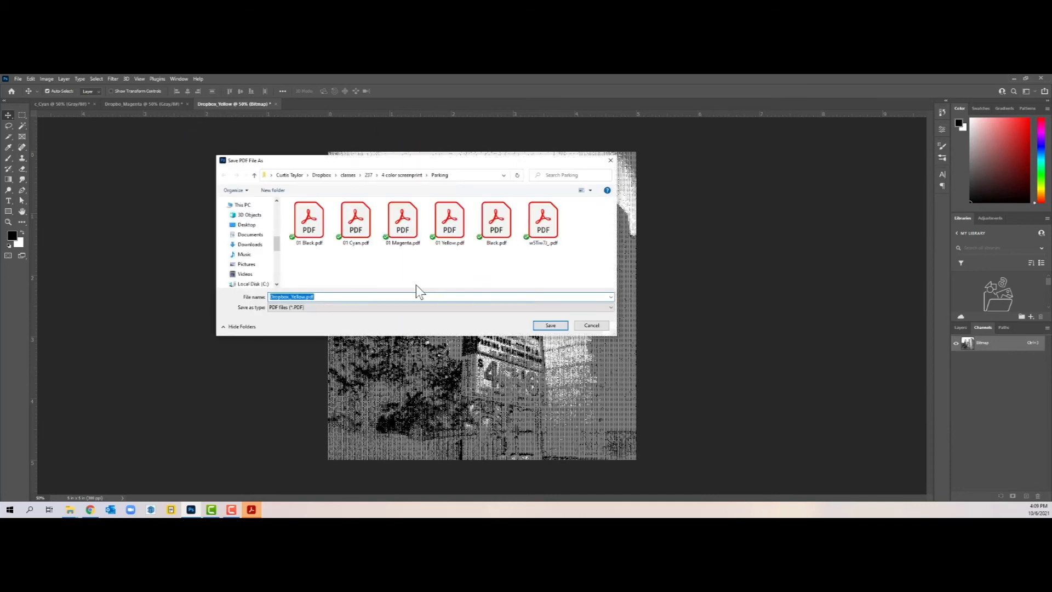
pyautogui.write('Yel')
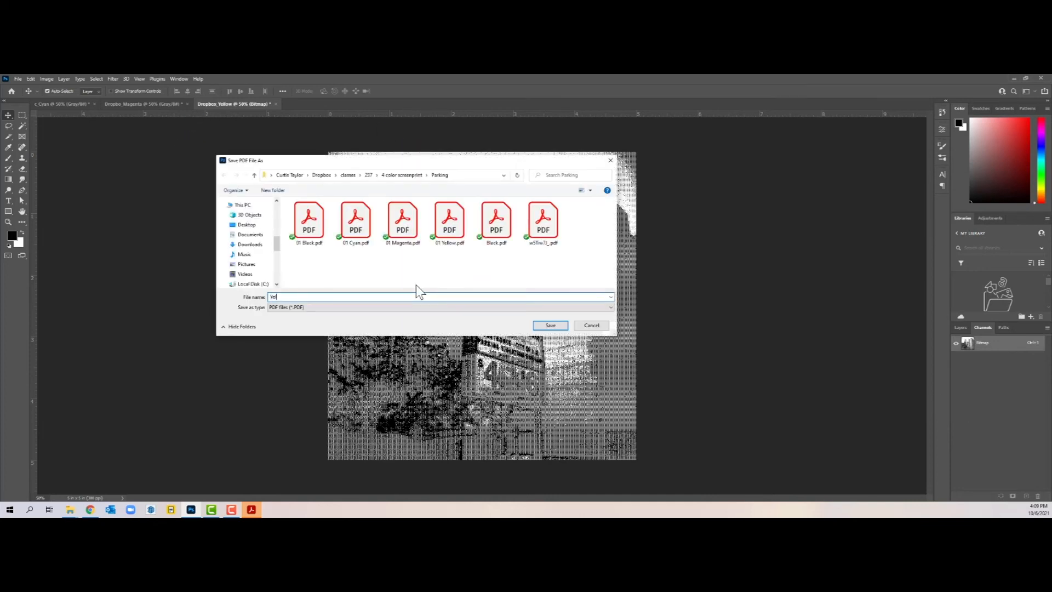
pyautogui.click(550, 325)
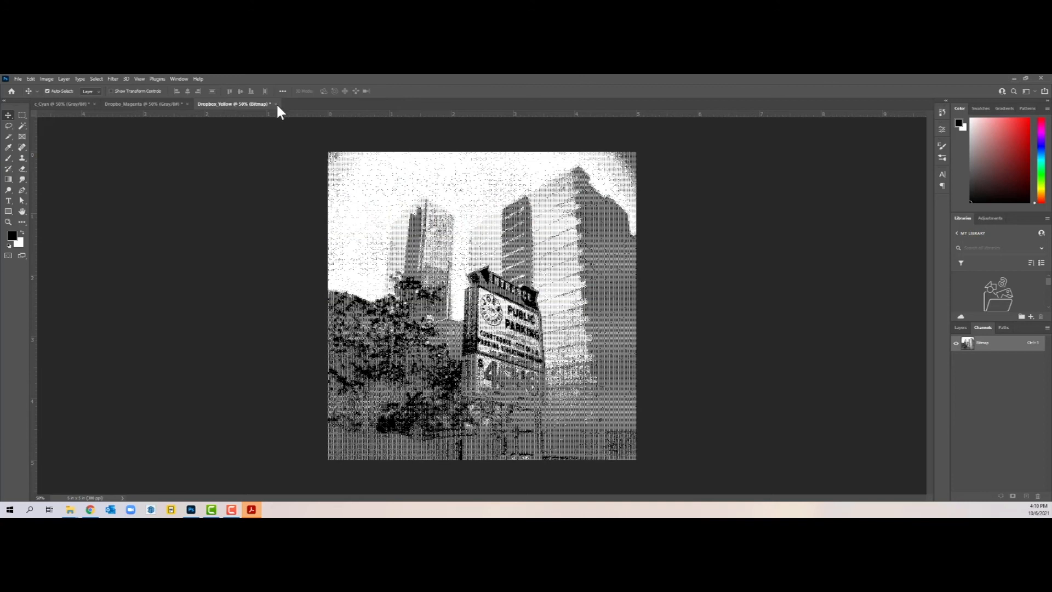
# - Close the Yellow document without saving its changes
pyautogui.click(251, 509)
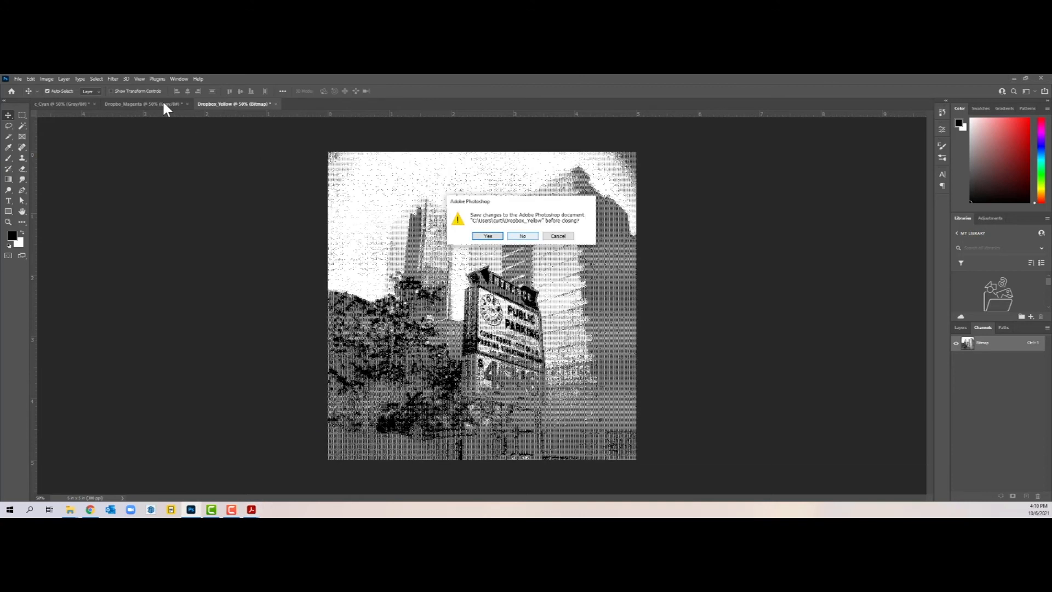
pyautogui.click(487, 235)
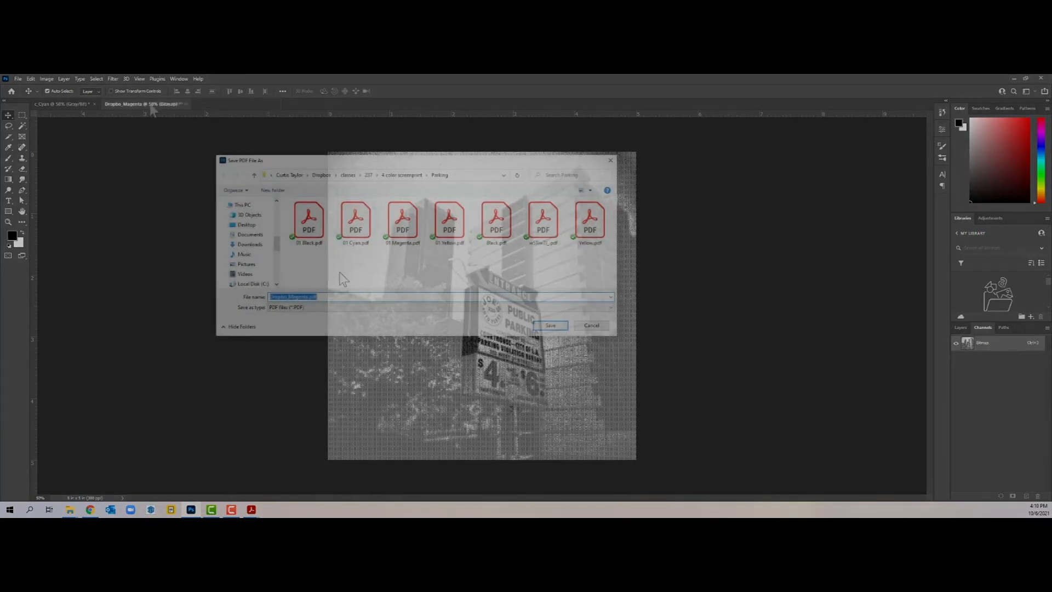
pyautogui.click(549, 325)
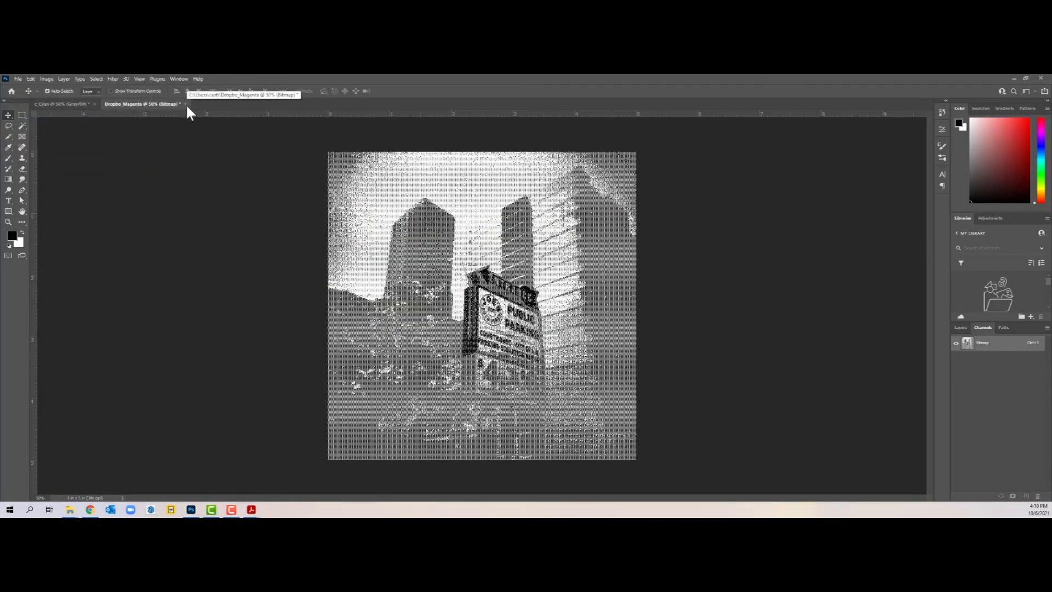
pyautogui.click(46, 78)
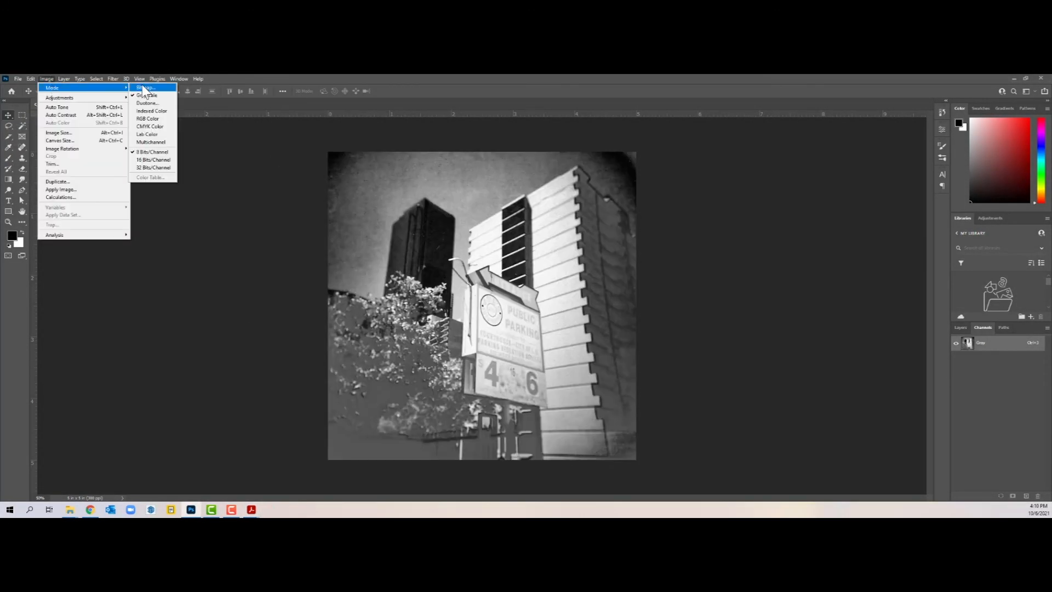
# - Review the Magenta.pdf, Yellow.pdf and Black.pdf separations in Acrobat, finishing on Black
pyautogui.click(145, 87)
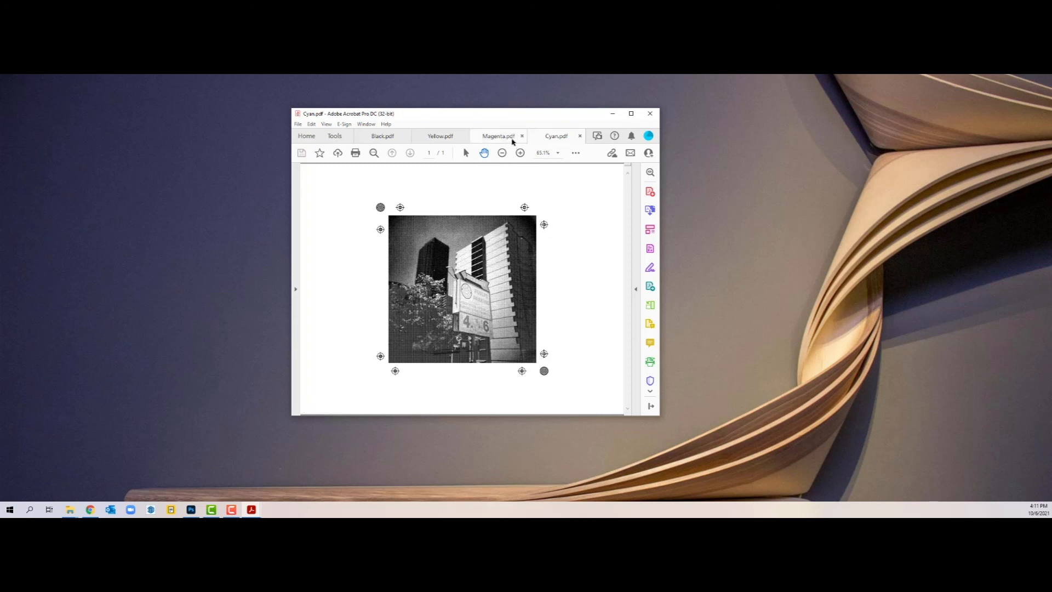
pyautogui.moveTo(498, 137)
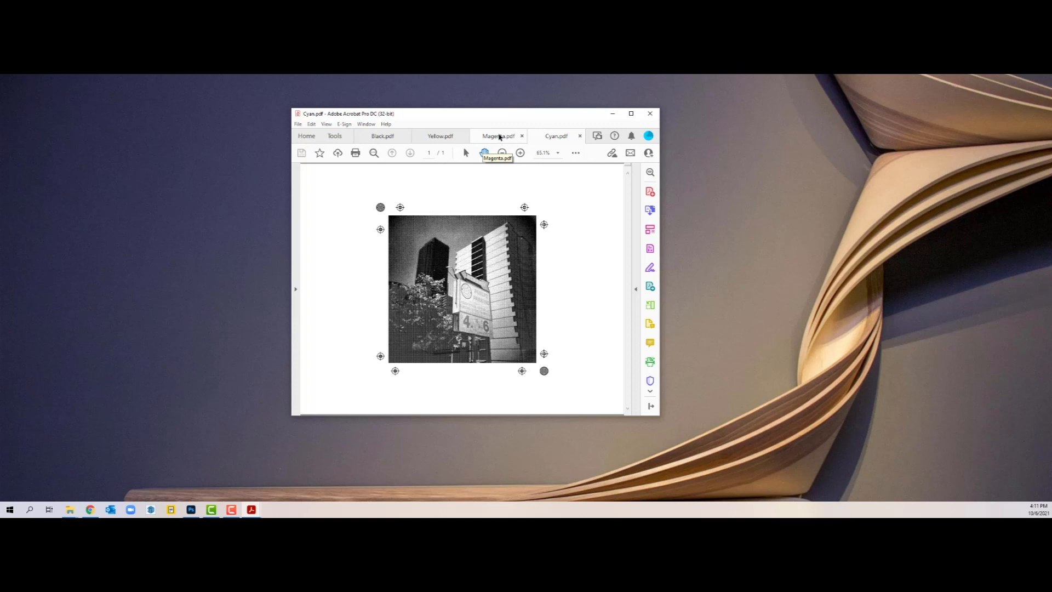
pyautogui.click(498, 136)
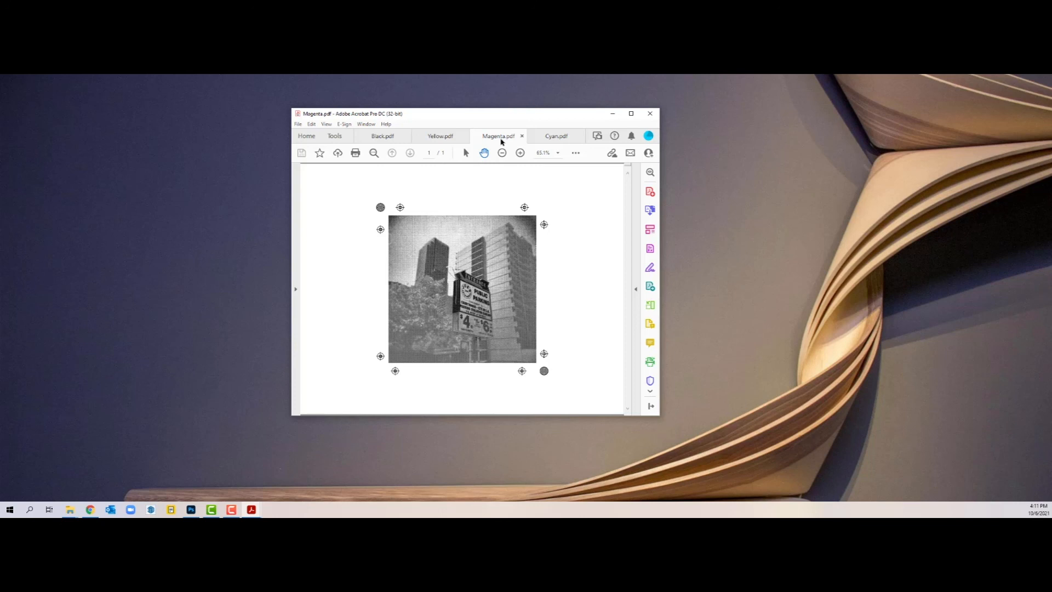
pyautogui.moveTo(440, 135)
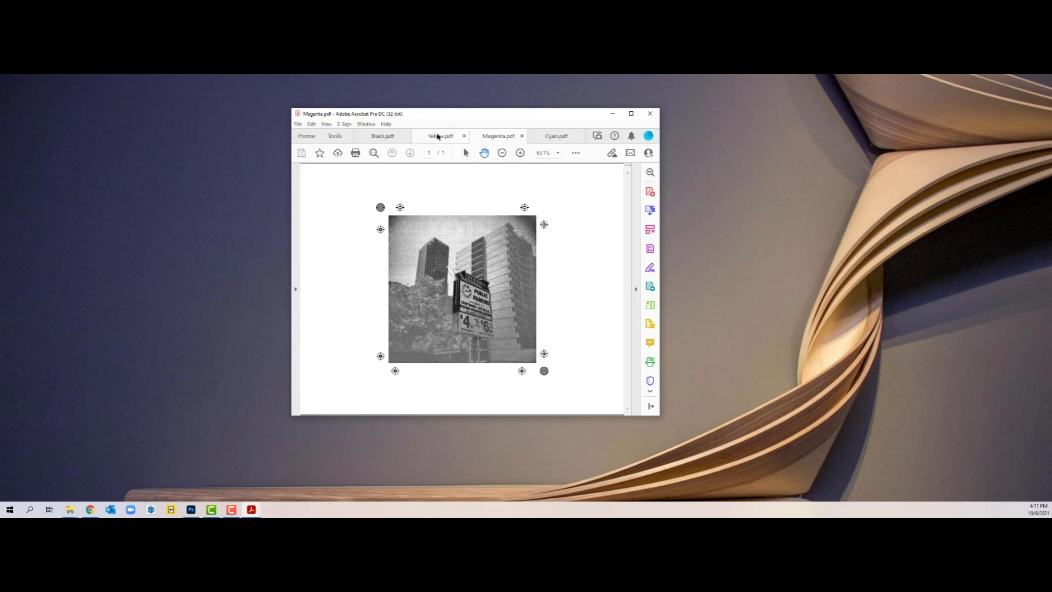
pyautogui.click(440, 135)
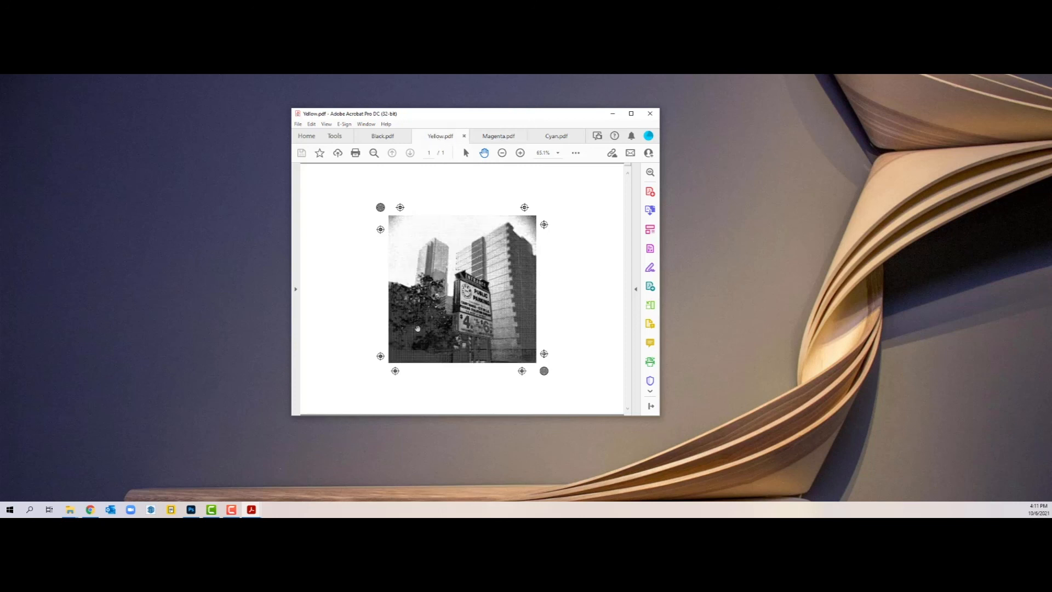
pyautogui.click(383, 135)
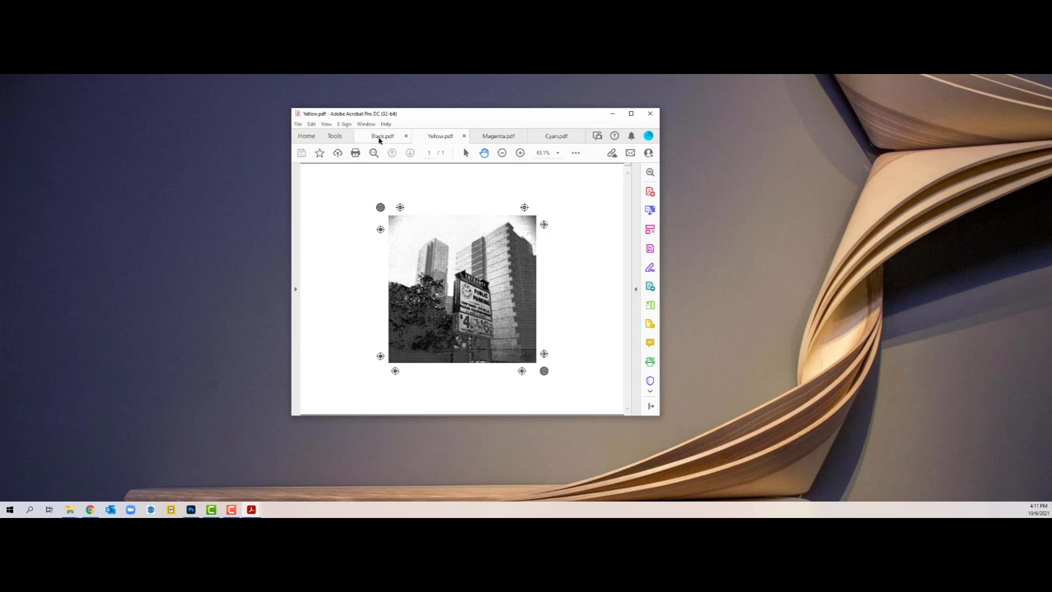
pyautogui.click(382, 135)
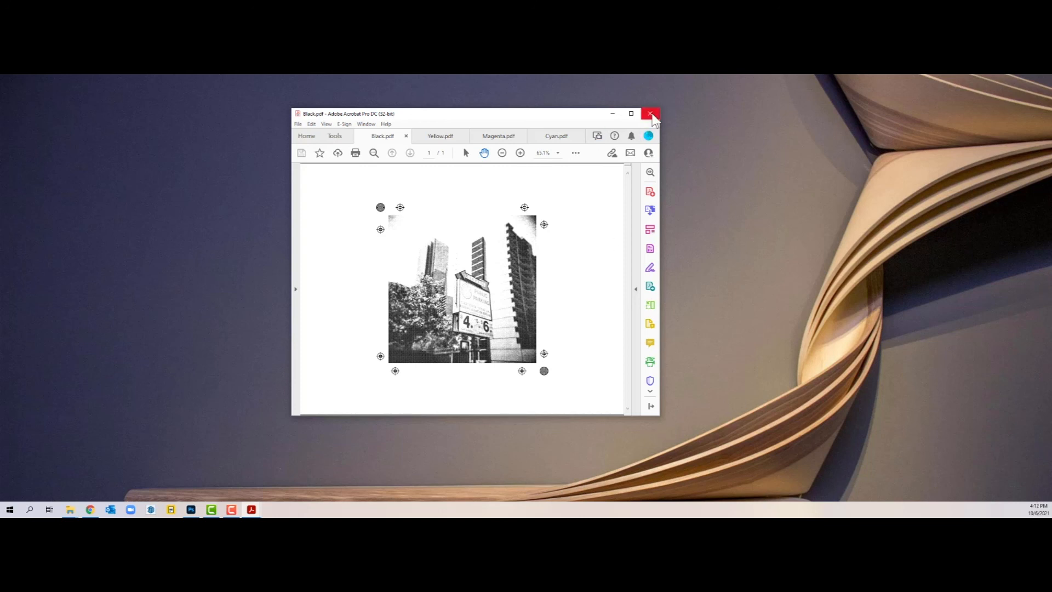
pyautogui.moveTo(650, 114)
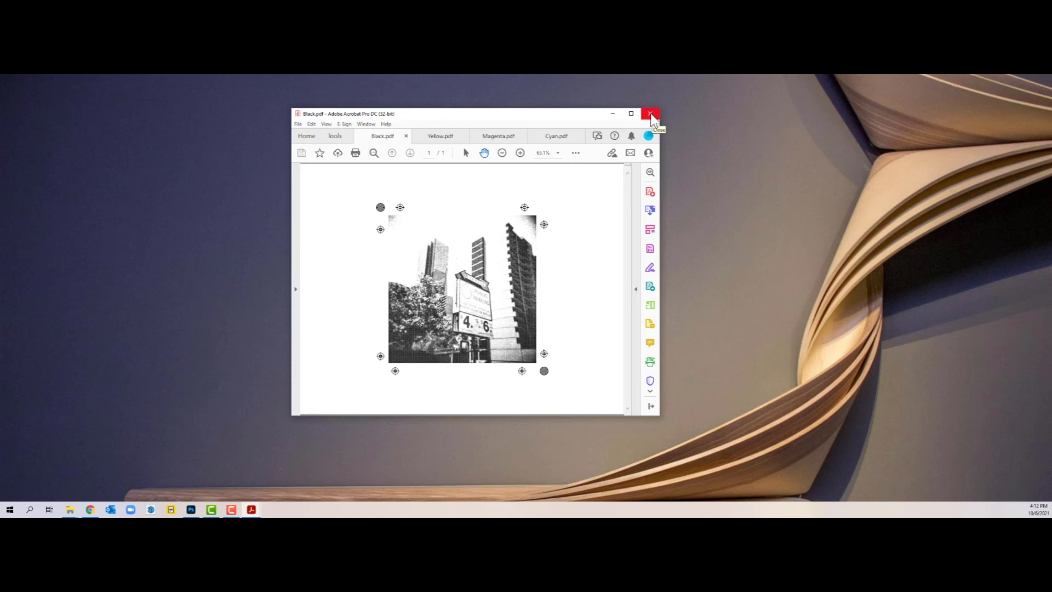